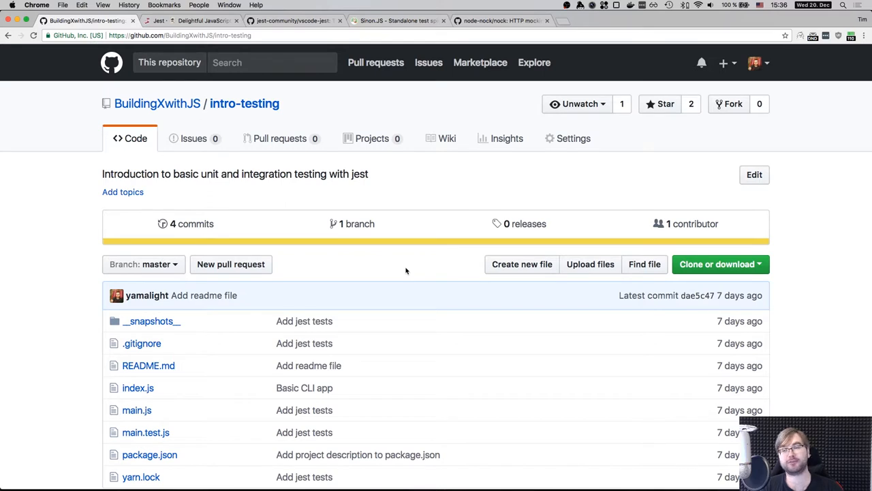
Switch to the Jest homepage tab and scroll through its feature overview sections.
left_click(191, 21)
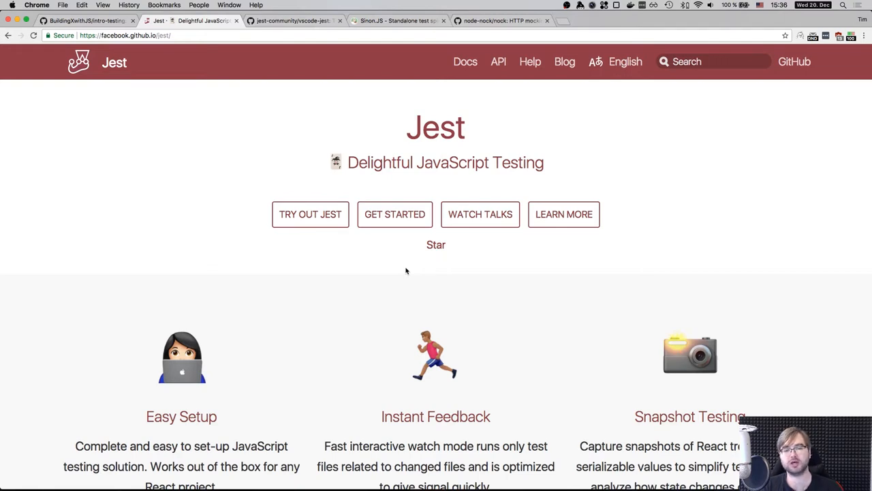
scroll("down", 3)
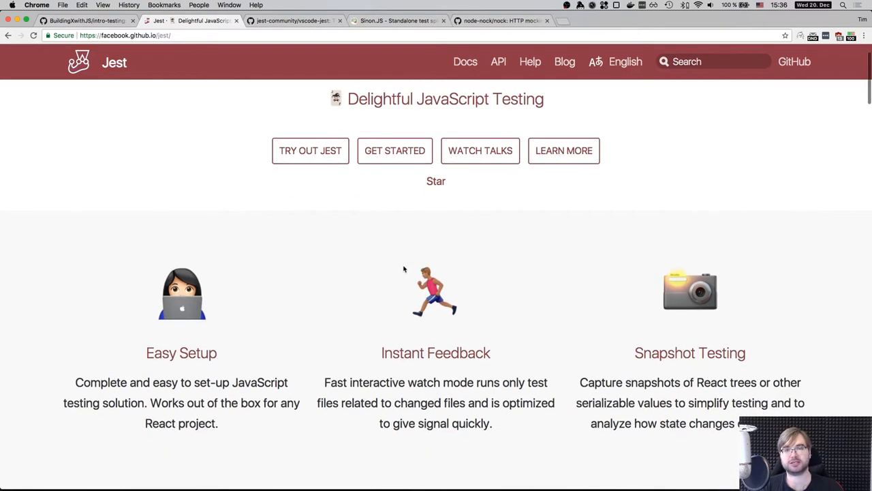
scroll("down", 3)
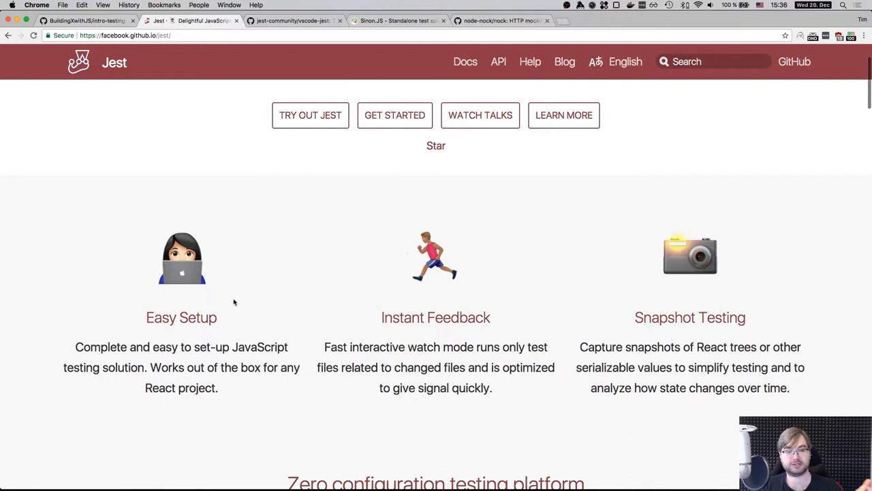
scroll("down", 3)
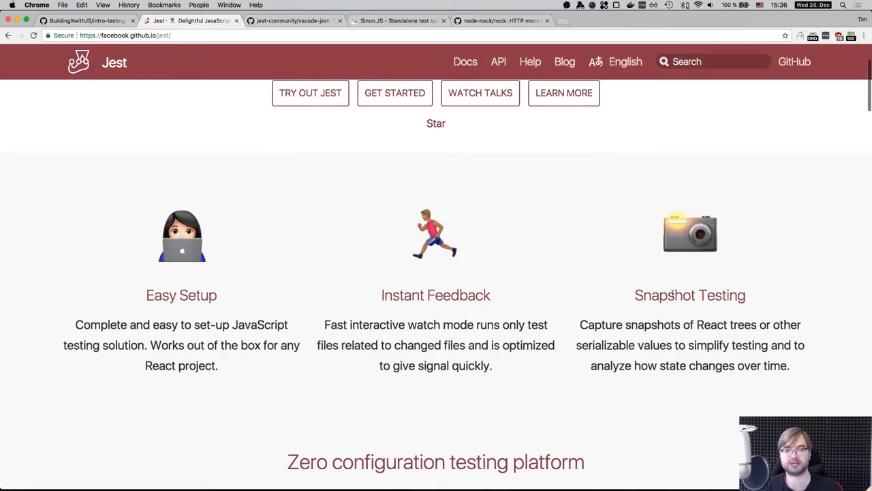
mouse_move(488, 278)
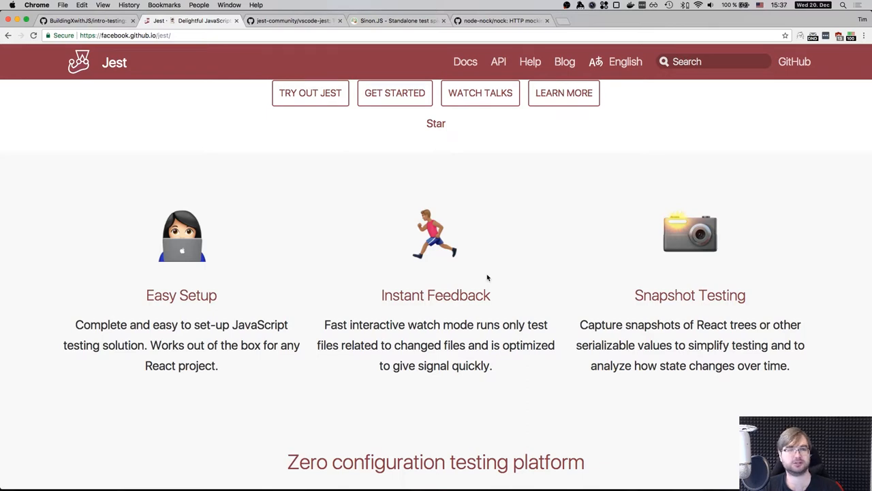
Switch from Chrome to VS Code with the testing project open.
key("cmd+tab")
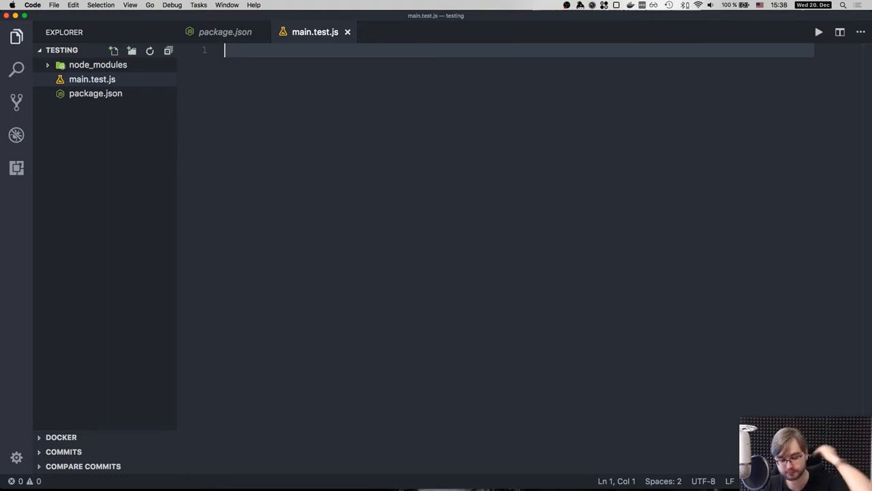
Start main.test.js with an /* eslint-env jest */ comment.
type("/* e")
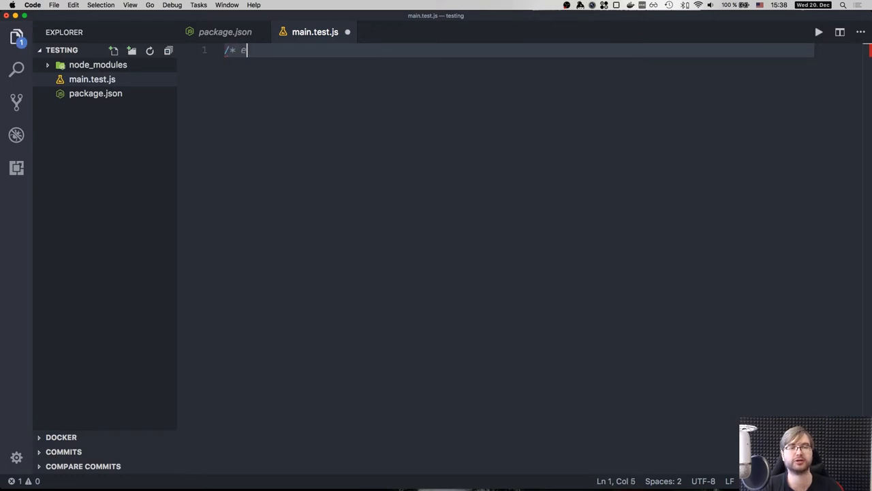
type("slint-env jest */")
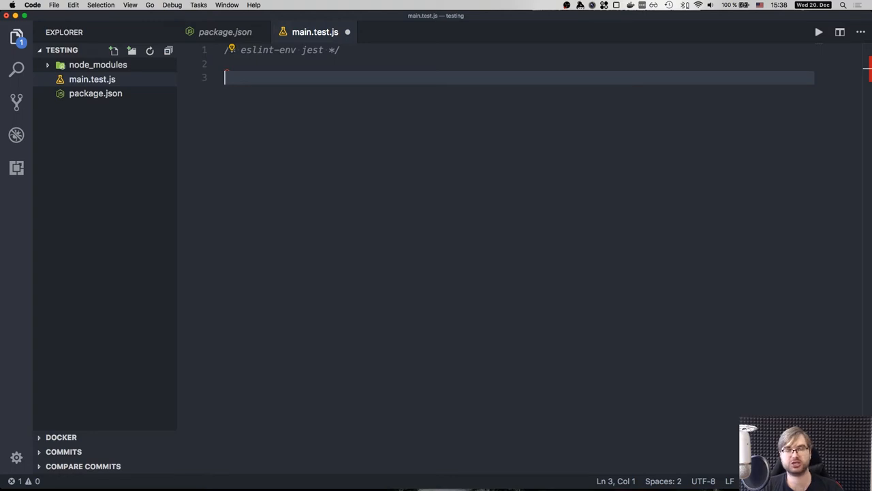
Write an empty test('Should add two numbers', () => { }) block.
type("test()")
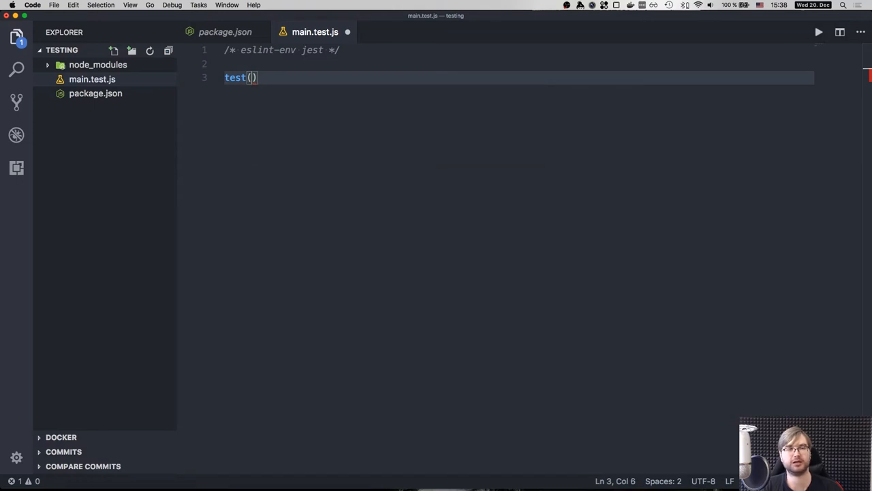
type("'")
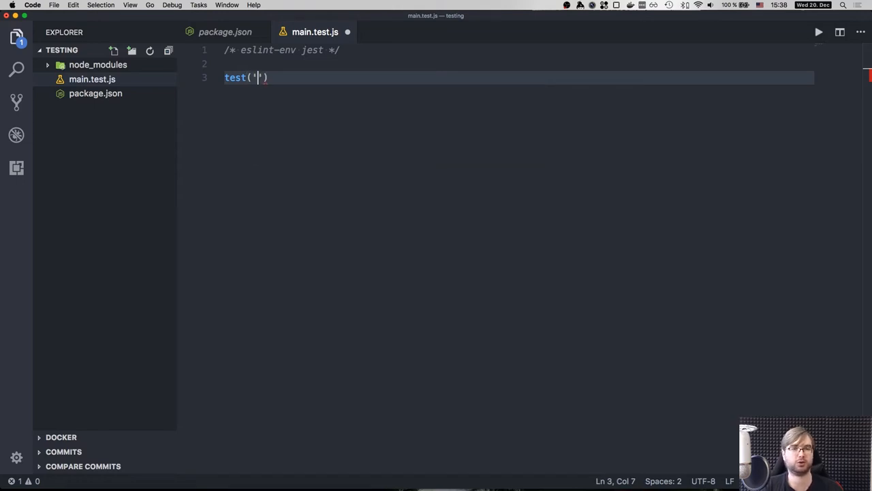
type("Should i")
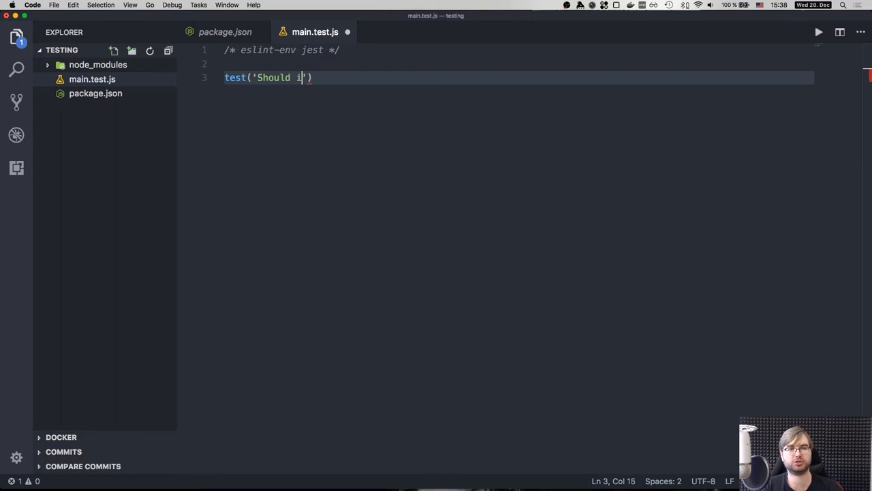
type("add two number")
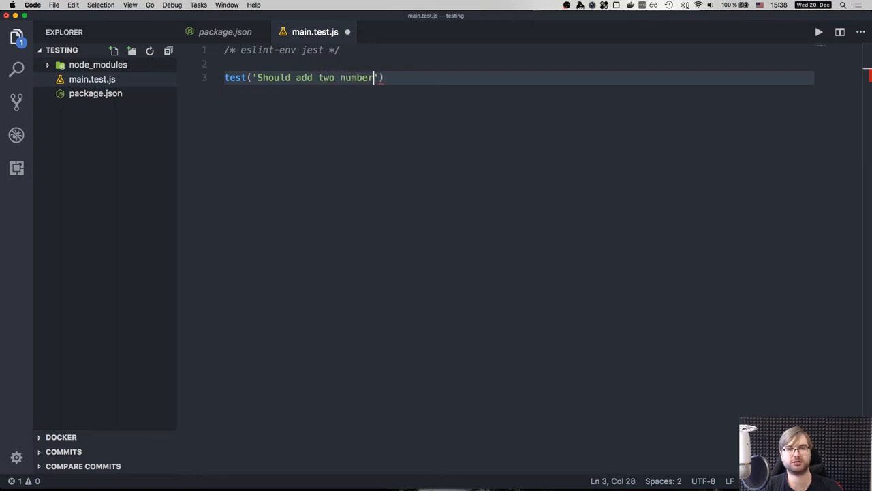
type("s', (")
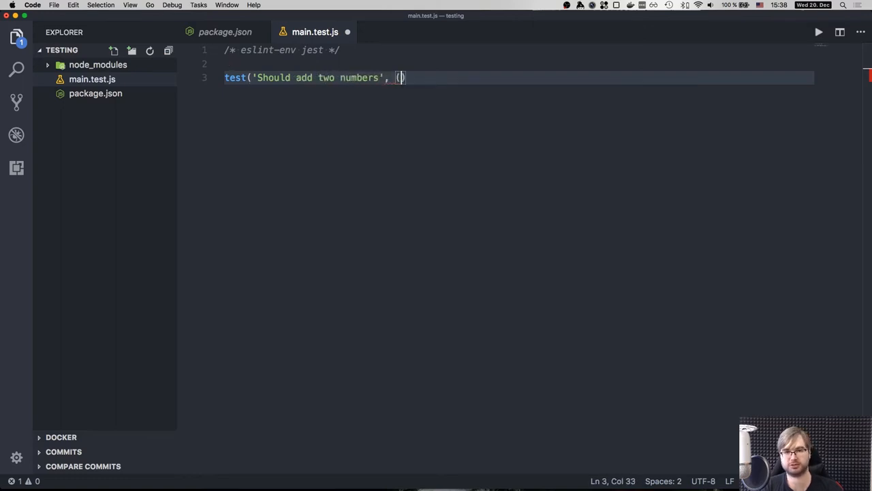
type("=> {")
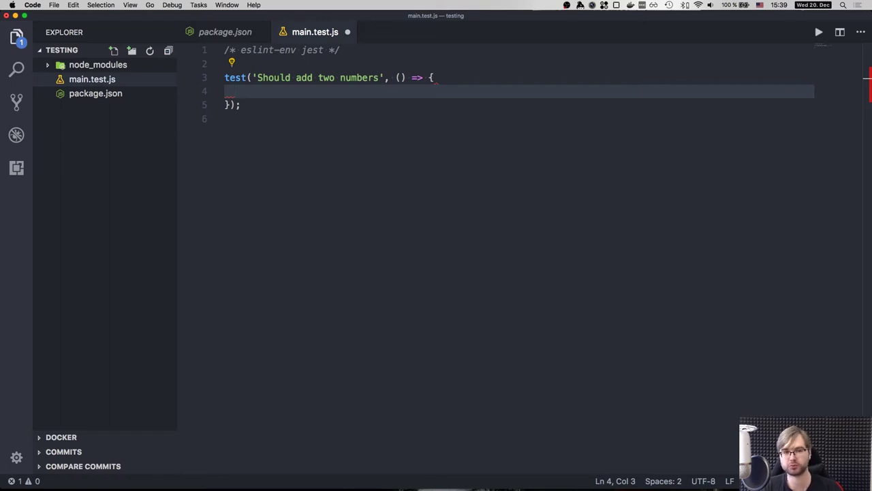
Declare an empty const fn and assign const result = fn(2, 2) inside the test.
type("const result =")
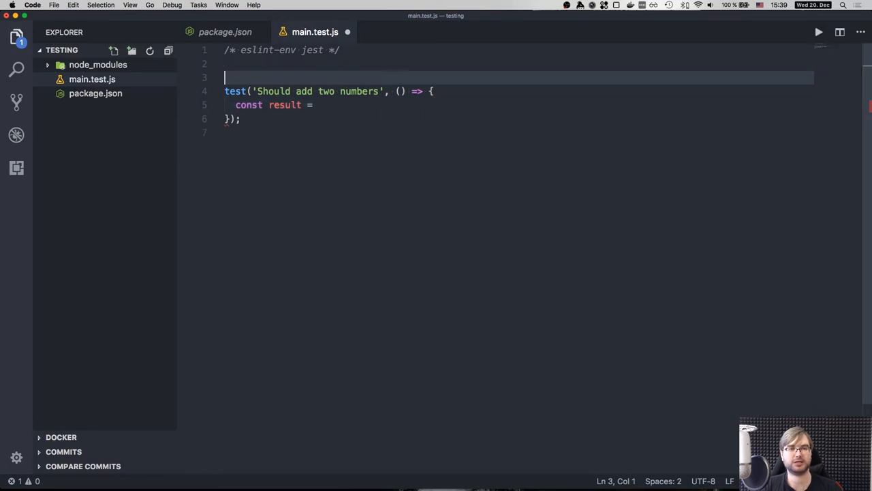
type("const fn = () => {};")
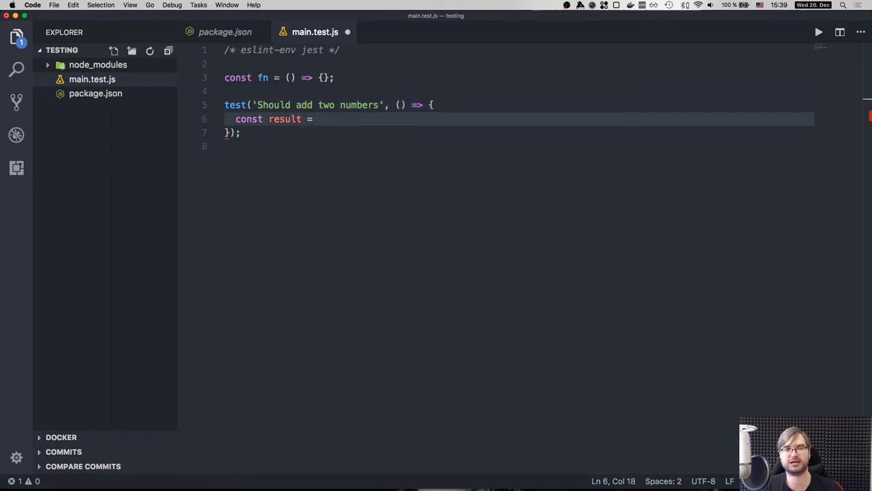
type("f")
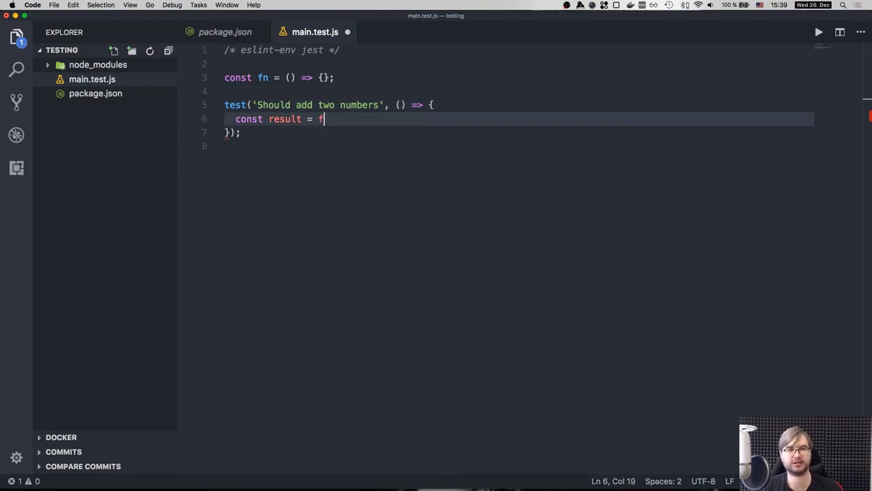
type("n(2, 2);")
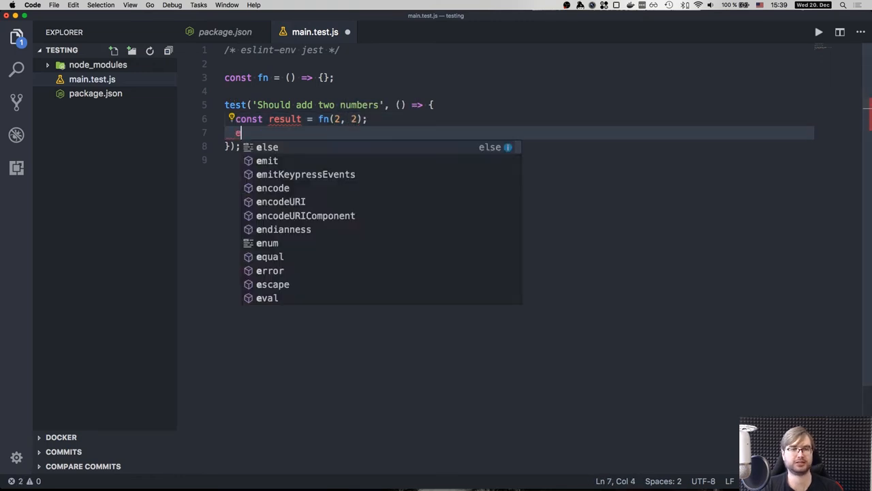
Assert expect(result).toEqual(4) and save the test file.
type("expect(")
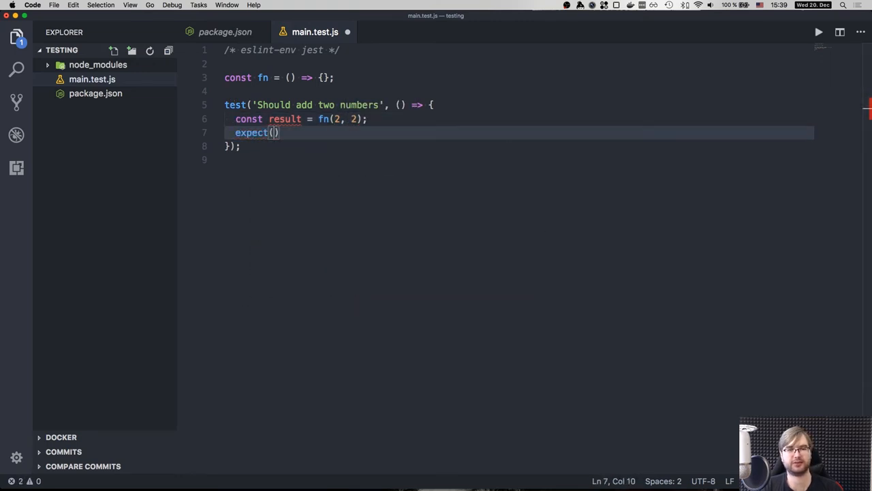
type("result")
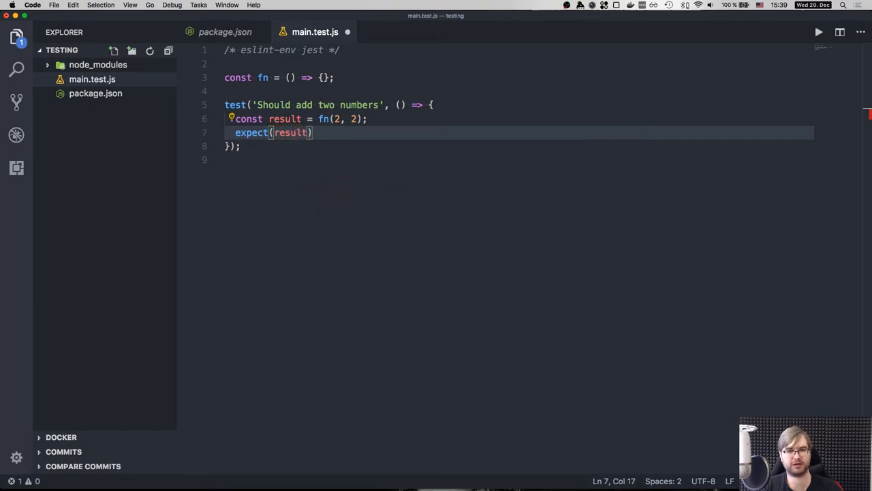
type(".")
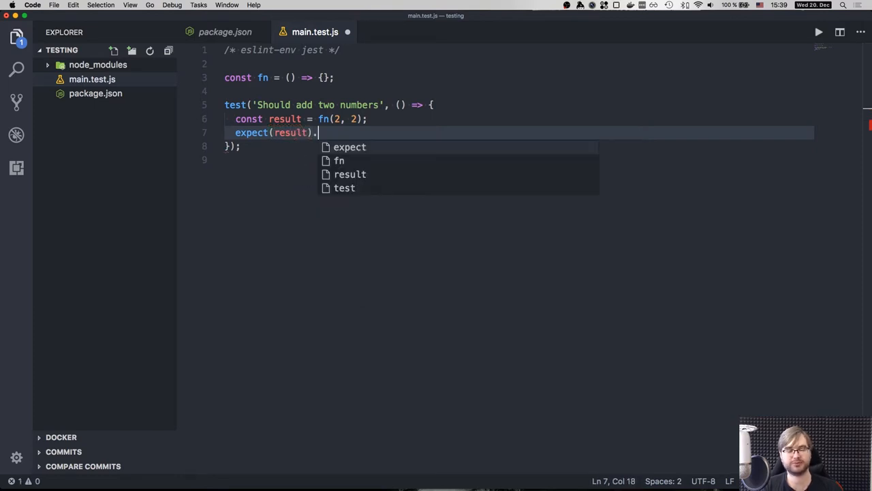
type("toEqual()")
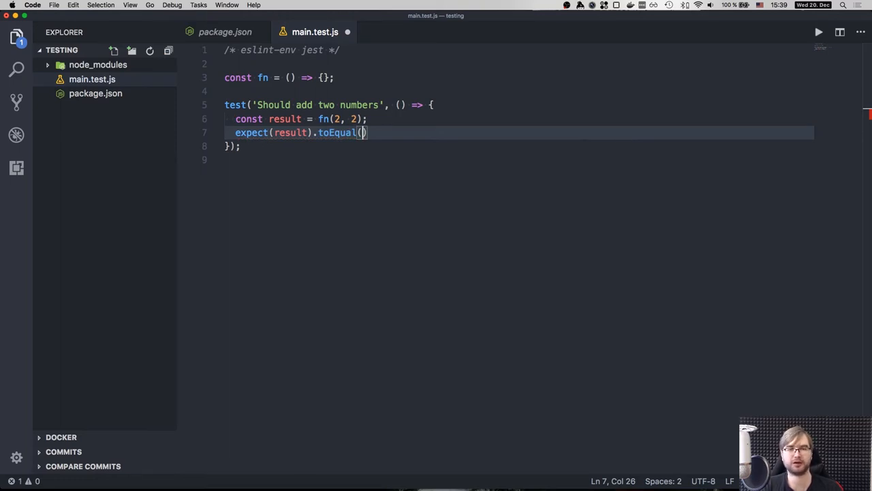
type("4")
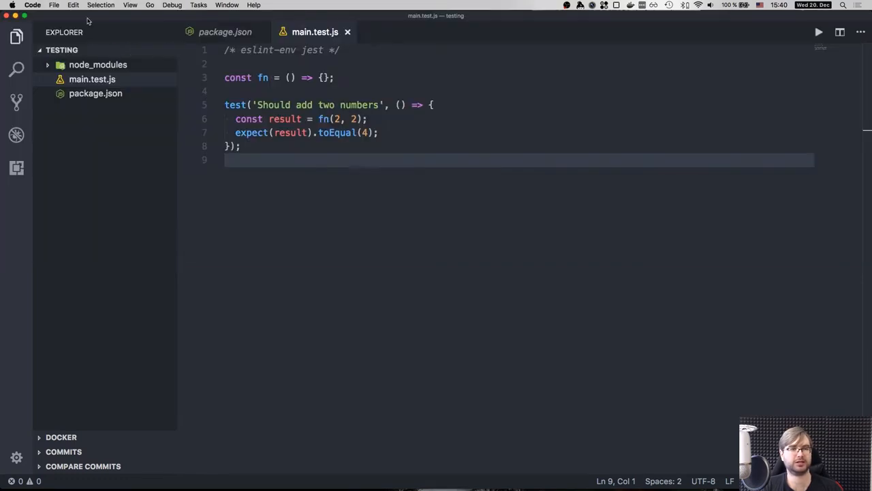
Change the package.json test script to "jest" and return to main.test.js.
left_click(220, 32)
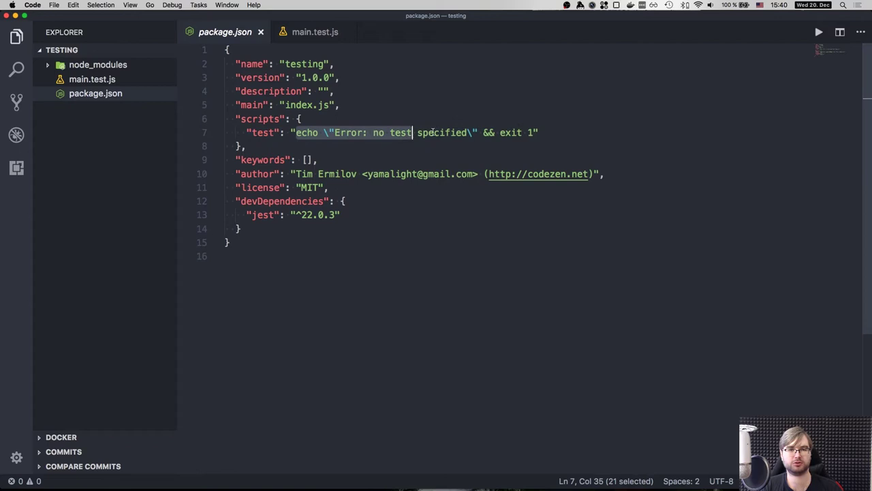
type("jest\"")
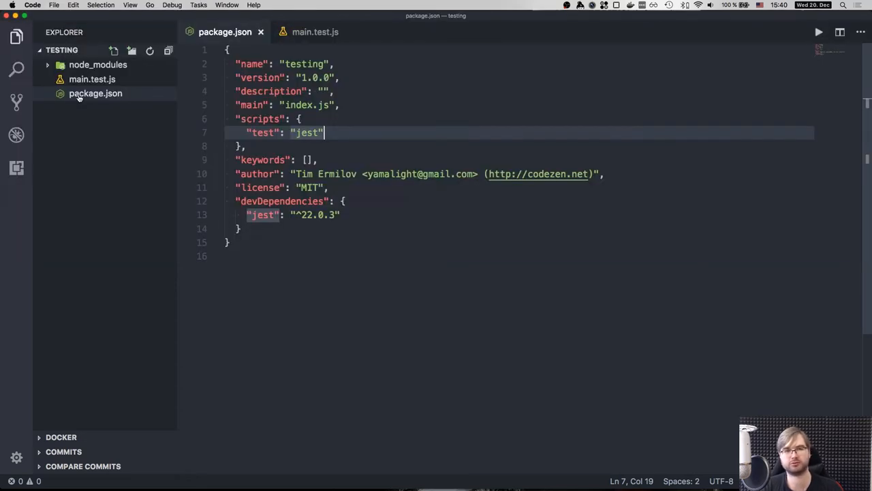
left_click(319, 31)
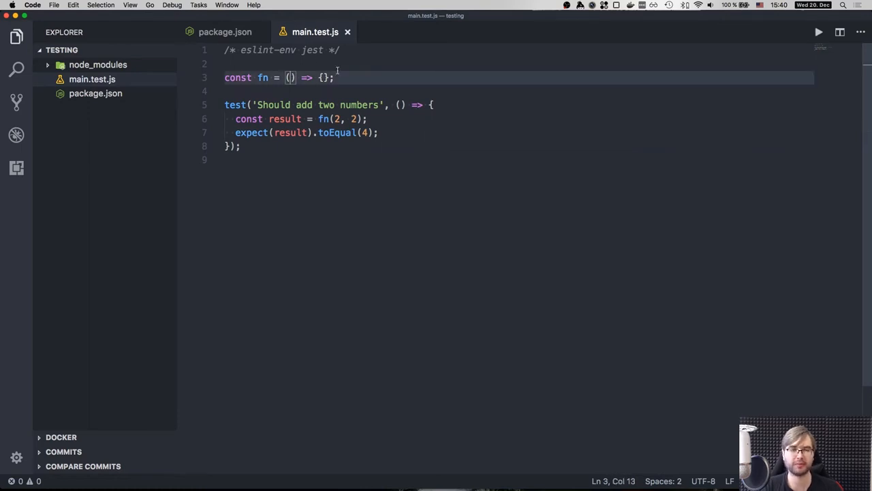
Implement fn as (a, b) => a + b so the addition test can pass.
type("a,")
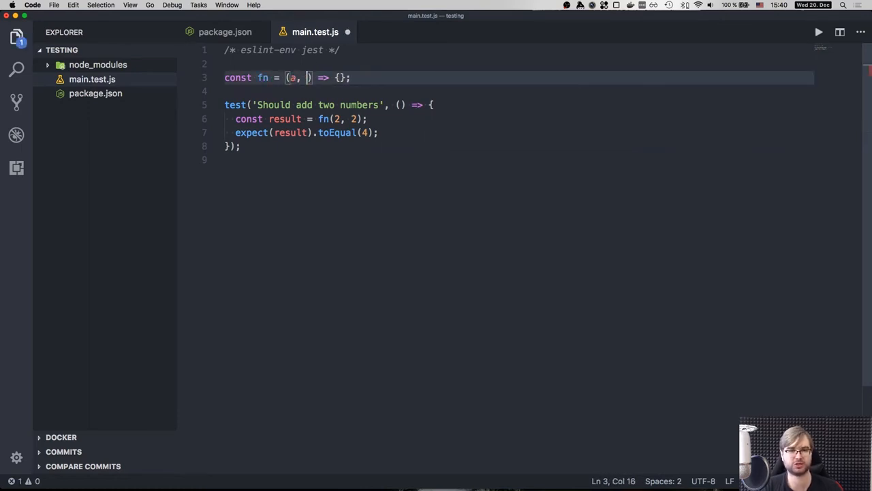
type("b) => a")
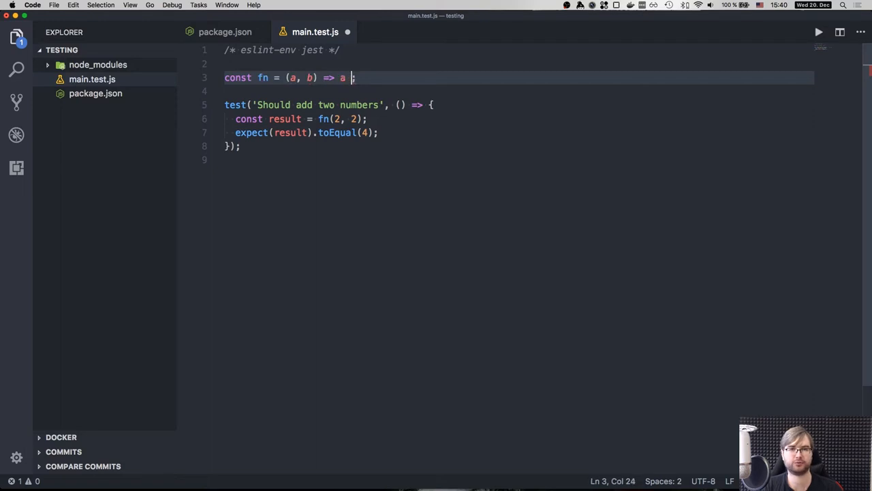
type("+ b")
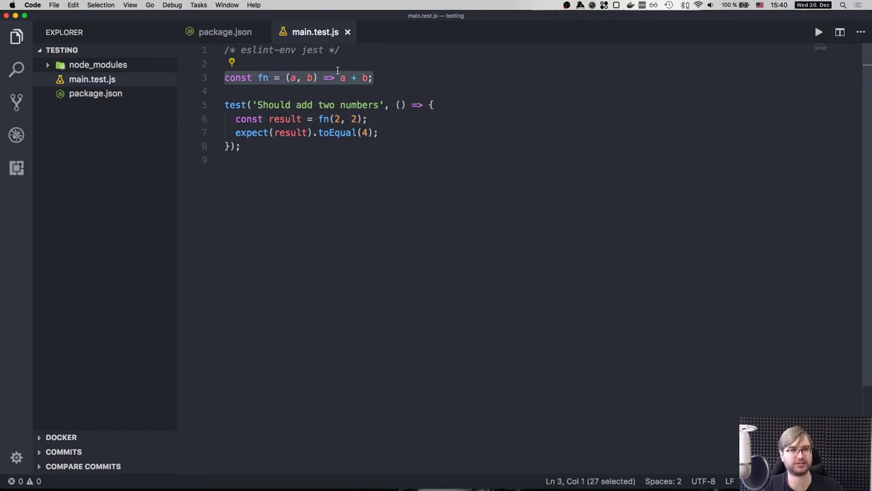
Create main.js defining the function as add with module.exports = add;.
left_click(116, 51)
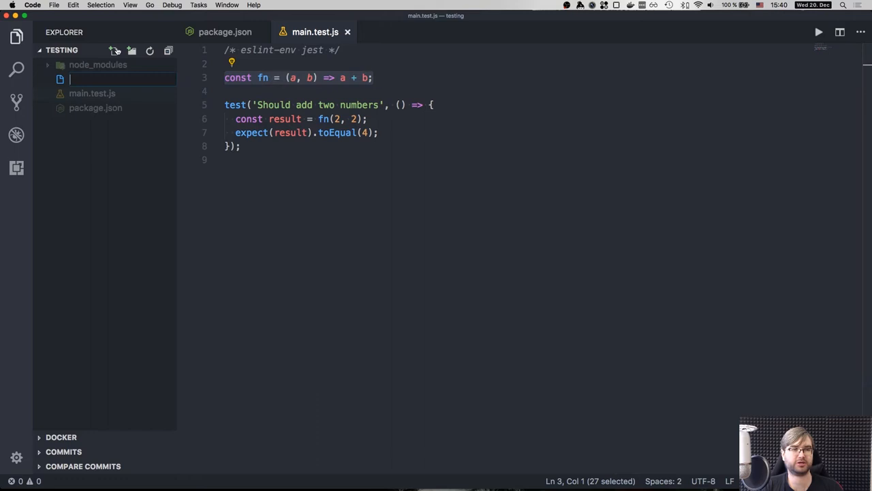
type("main.js")
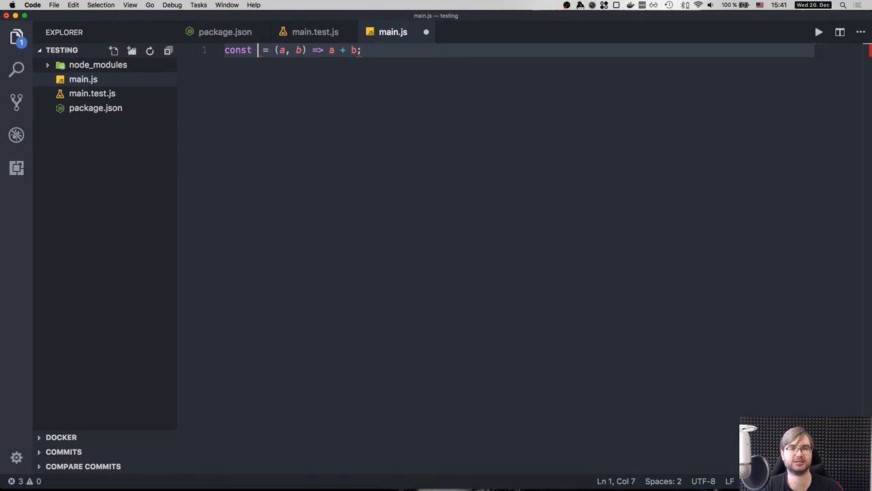
type("add")
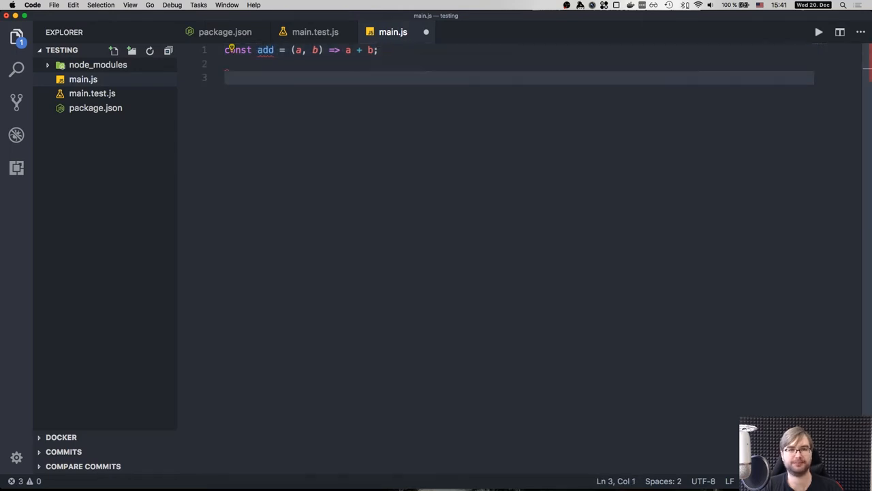
type("module.")
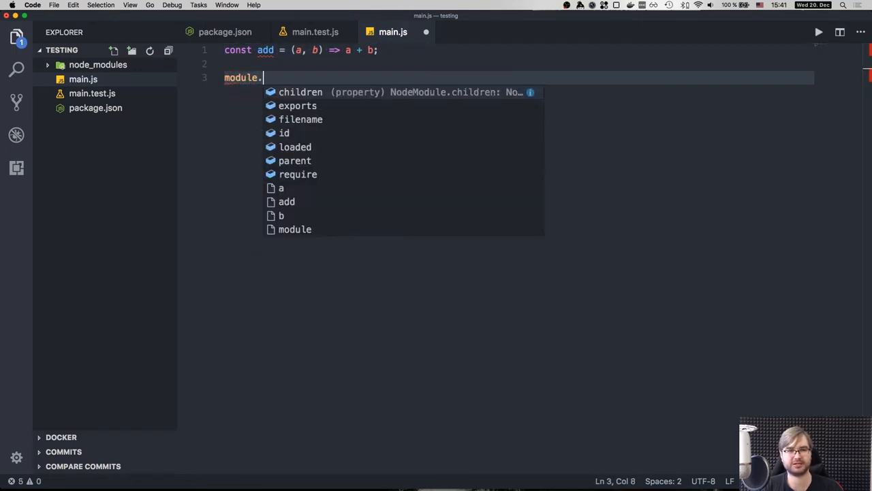
type("exports = add;")
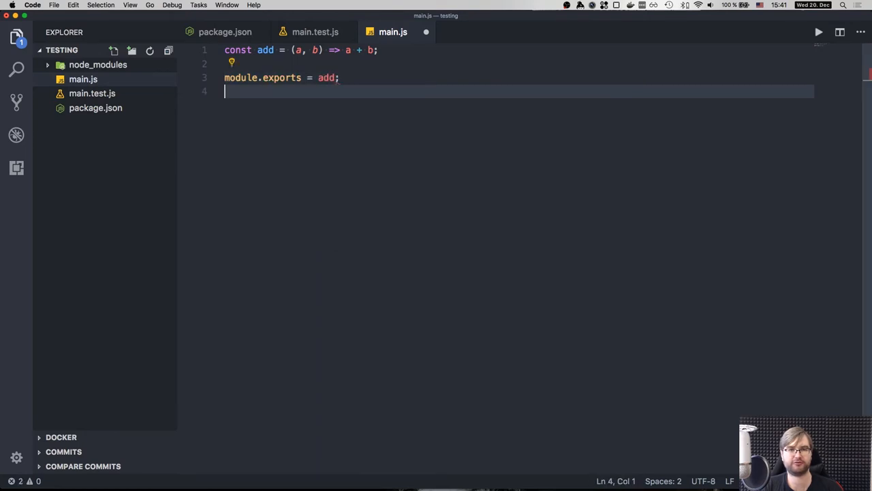
Back in main.test.js, begin const fn = require to import the function.
left_click(314, 32)
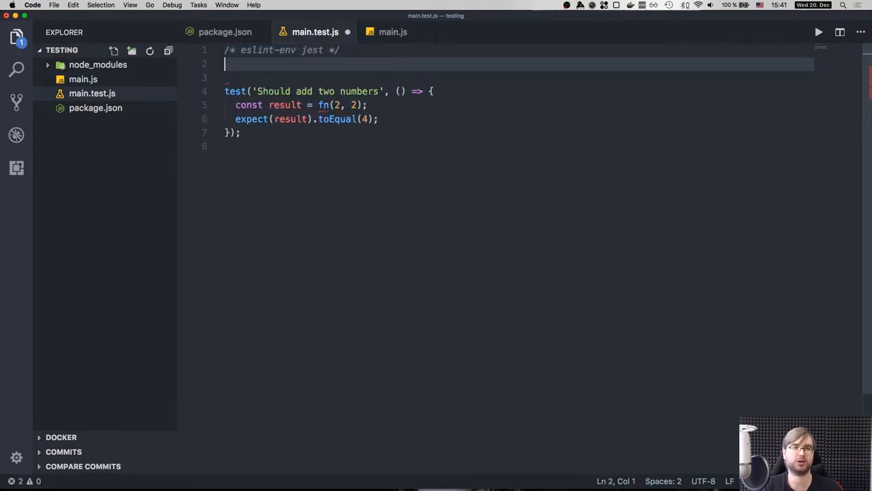
type("const fn = re")
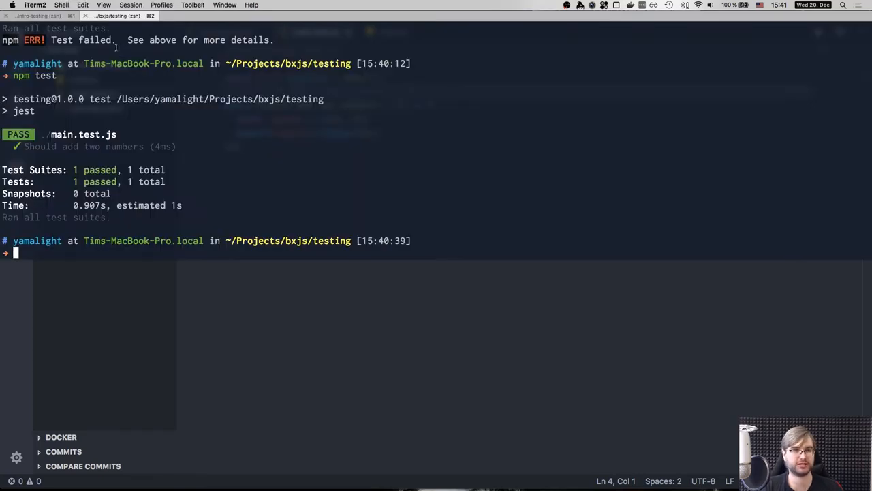
Run npm test with the coverage flag in iTerm2.
type("npm test")
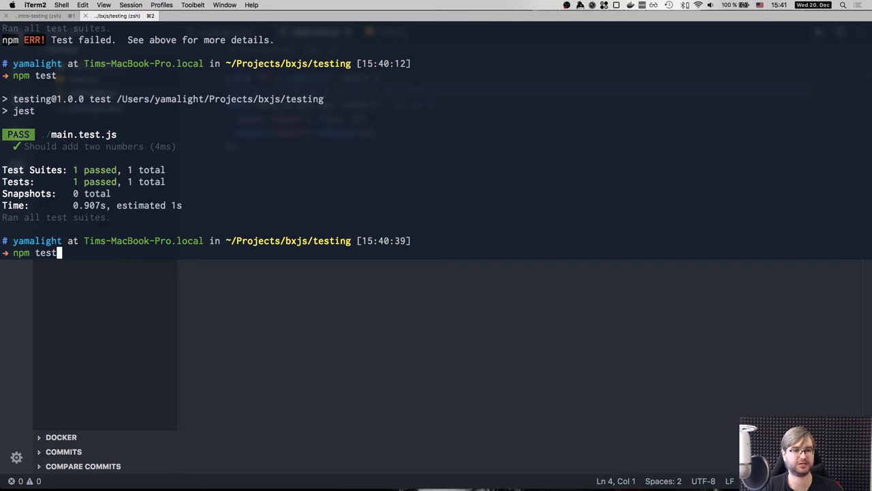
type("-- --silent")
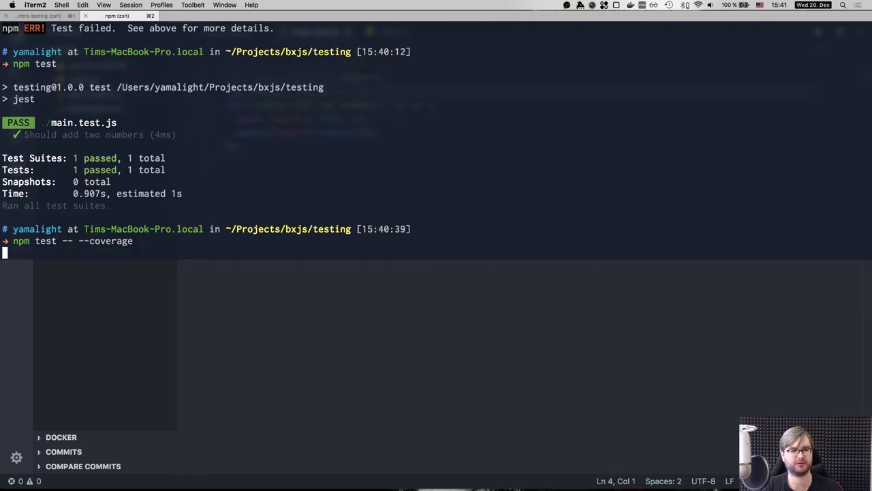
key("Return")
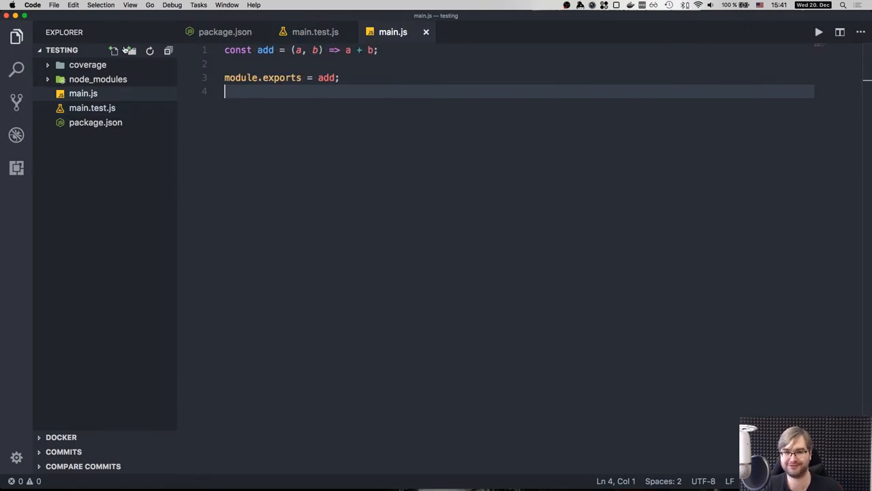
Add a 'Should not break' test calling fn('2', 2) and expecting 4.
left_click(315, 33)
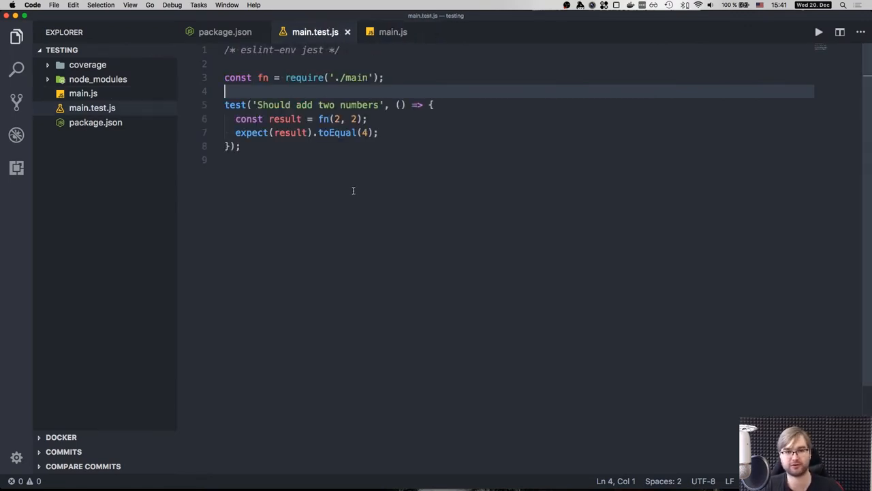
type("test('Should not break', () => {")
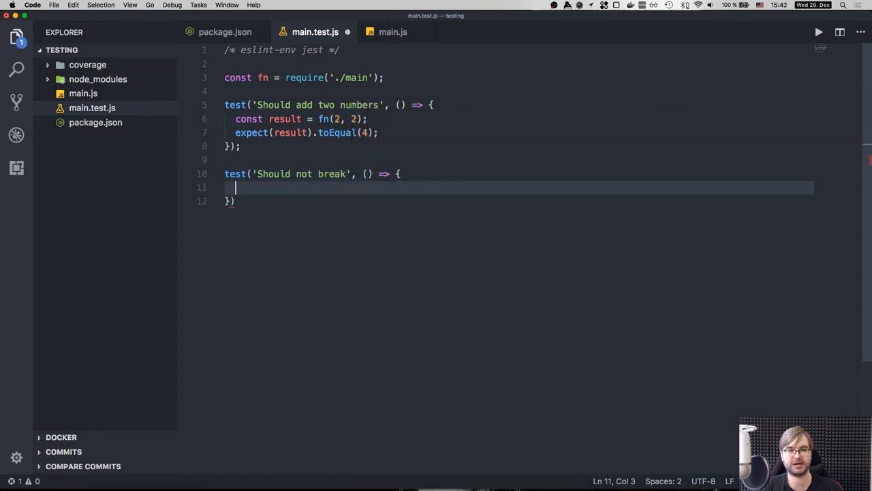
type("const result = fn(2, 2);")
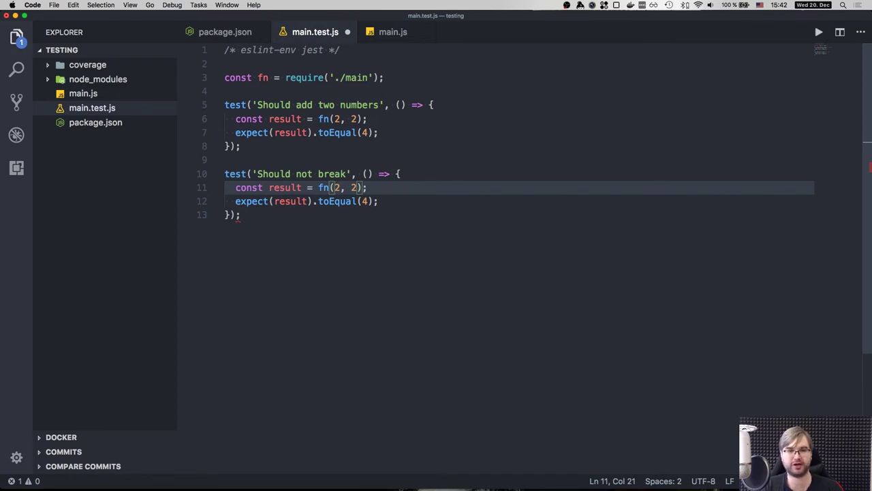
type("'2")
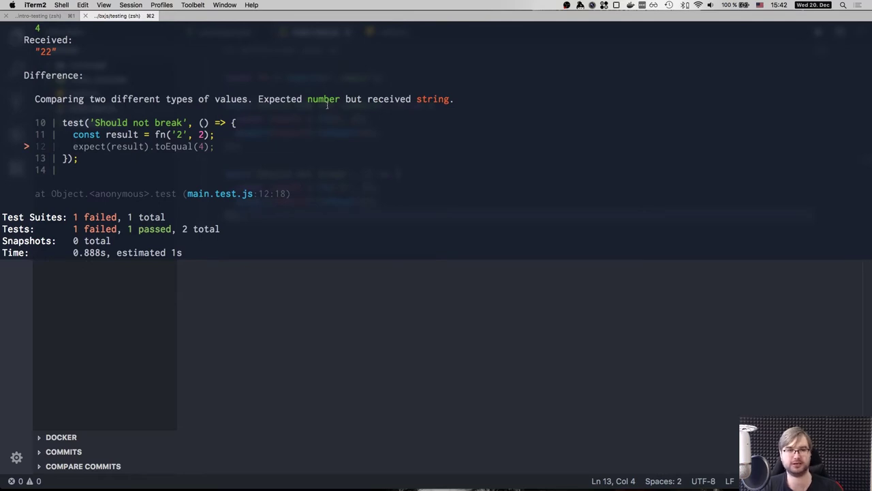
Scroll through the failing 'Should not break' output and the 100% coverage table.
scroll("down", 3)
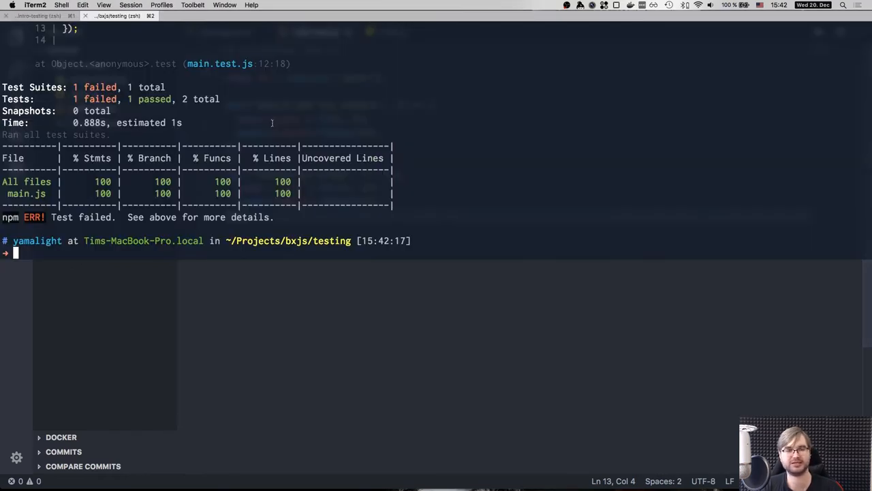
mouse_move(150, 191)
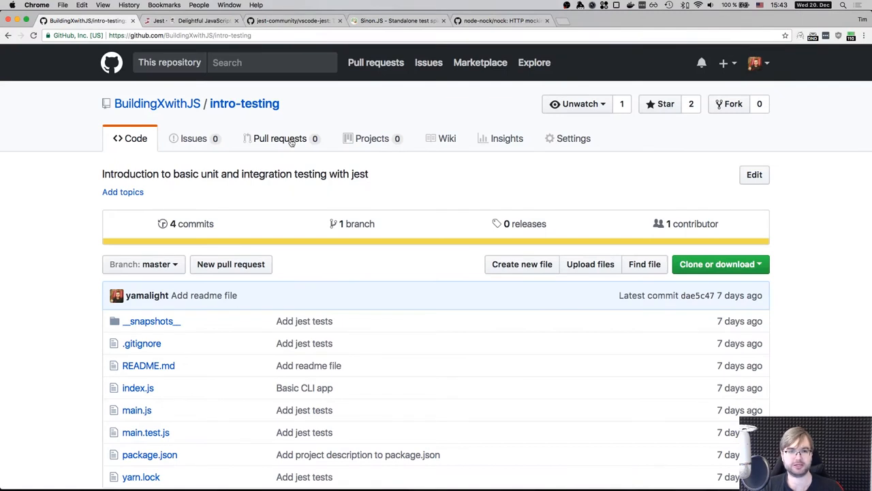
scroll("down", 3)
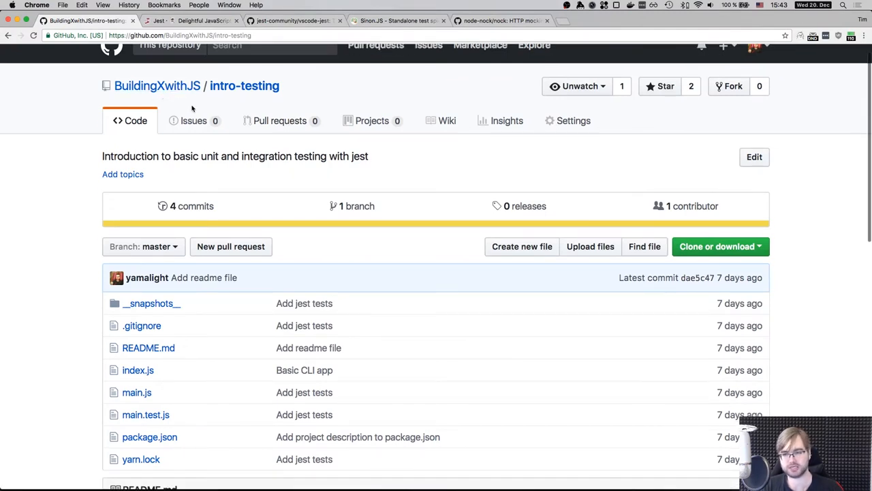
scroll("down", 3)
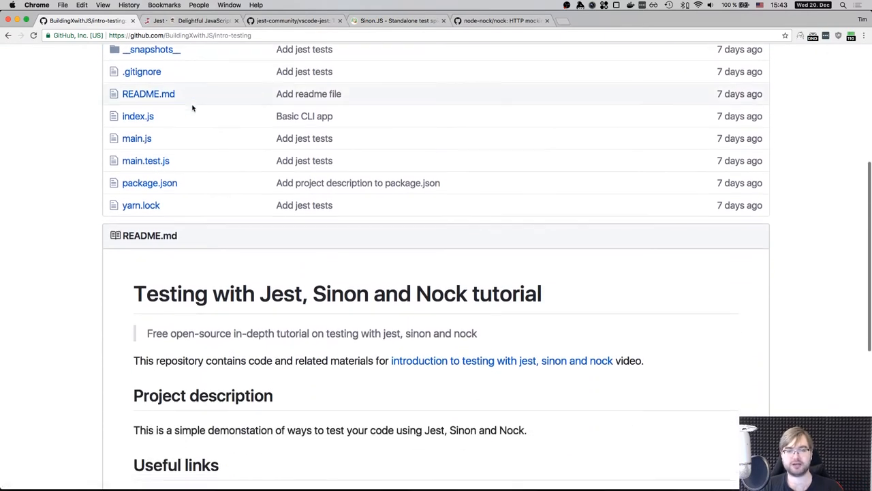
scroll("down", 3)
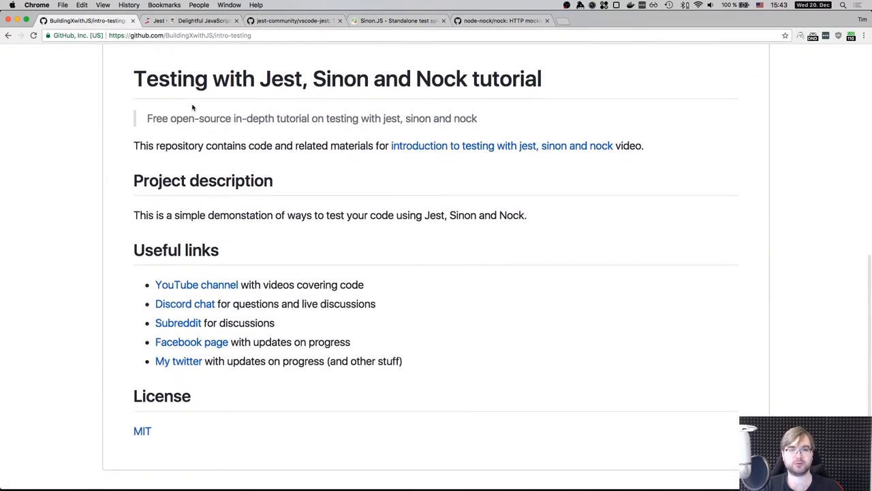
scroll("down", 3)
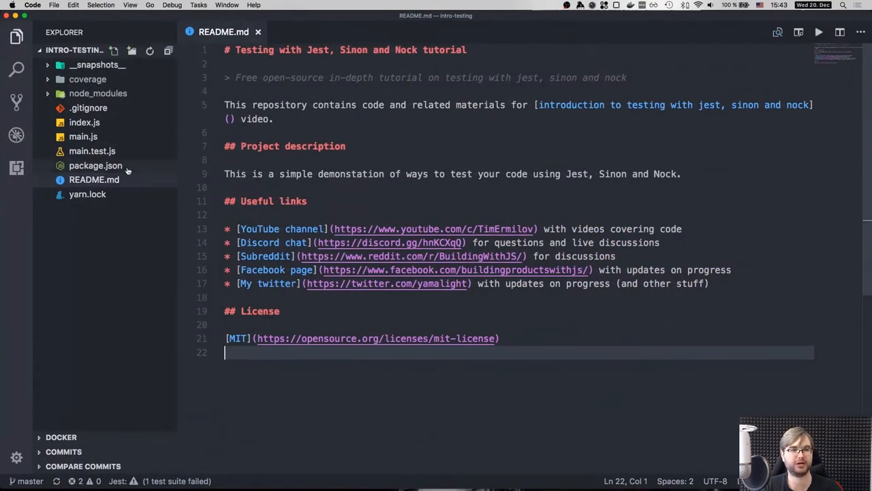
mouse_move(106, 160)
type(">jest")
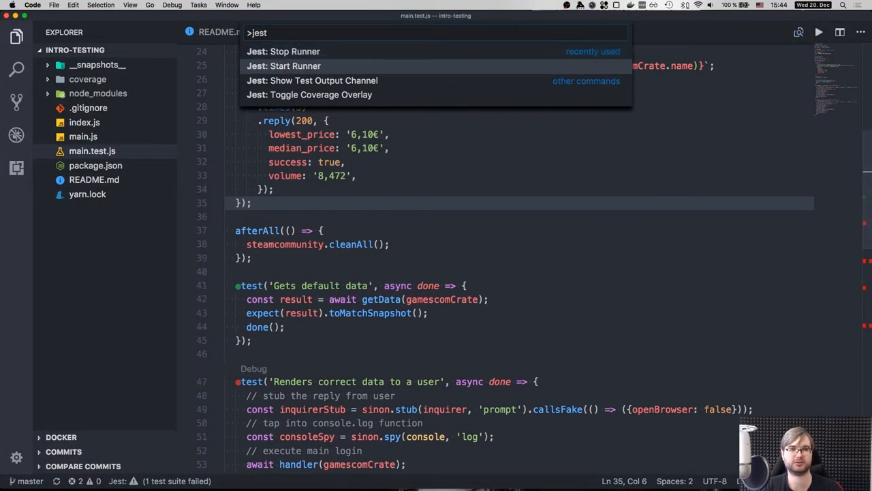
Review the intro-testing test file, scrolling through its Jest tests and dismissing the command palette.
left_click(283, 65)
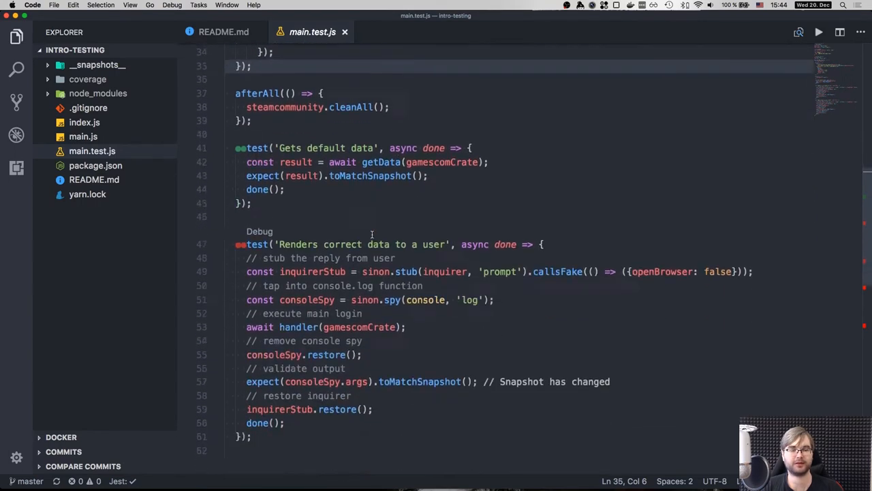
scroll("down", 3)
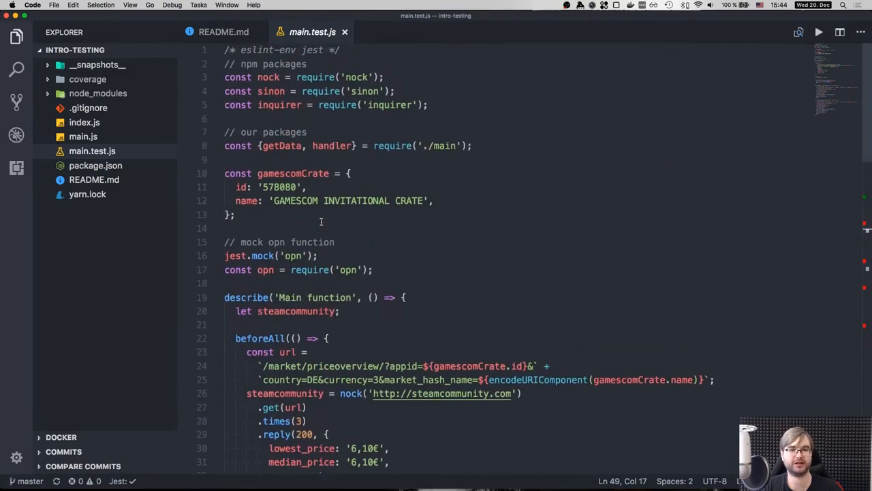
scroll("down", 3)
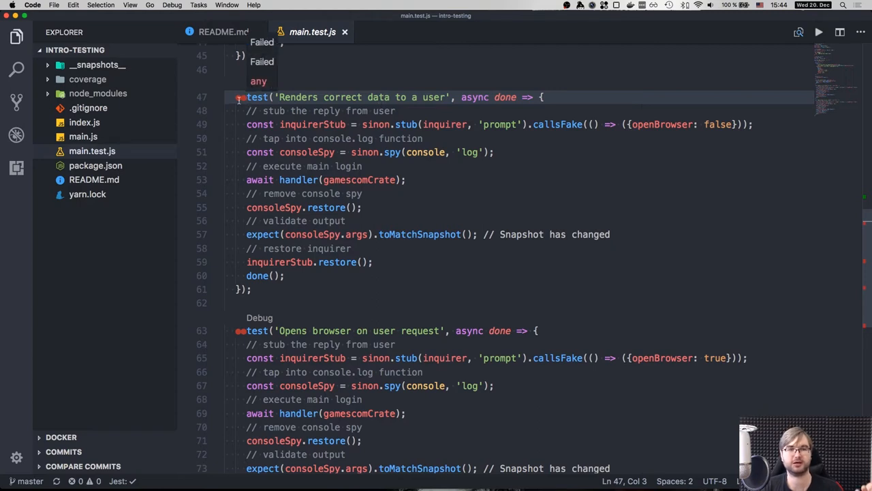
key("Cmd+Shift+P")
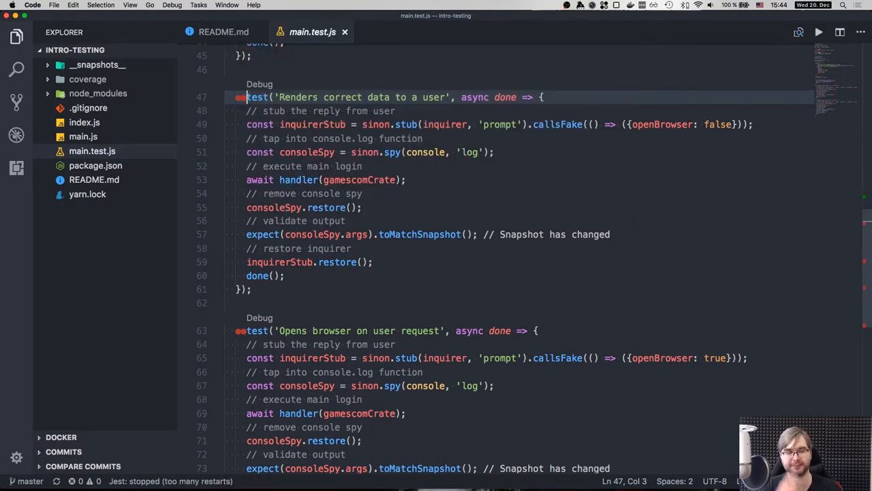
scroll("down", 3)
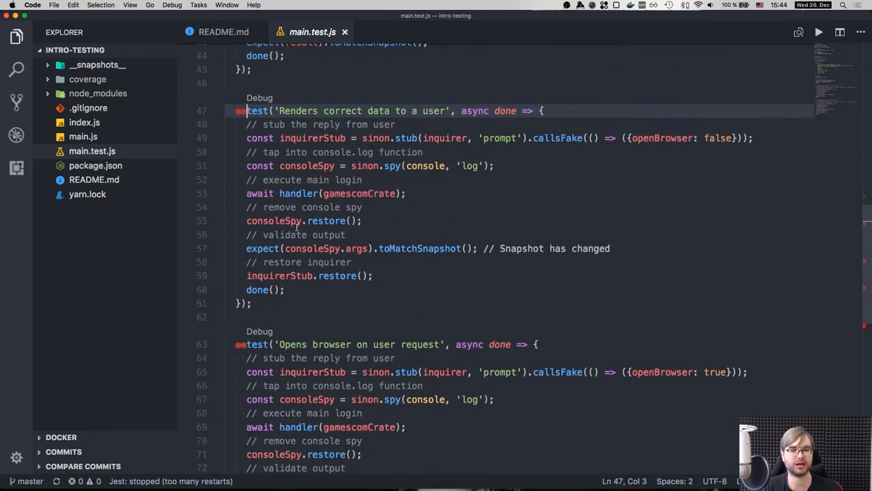
scroll("down", 3)
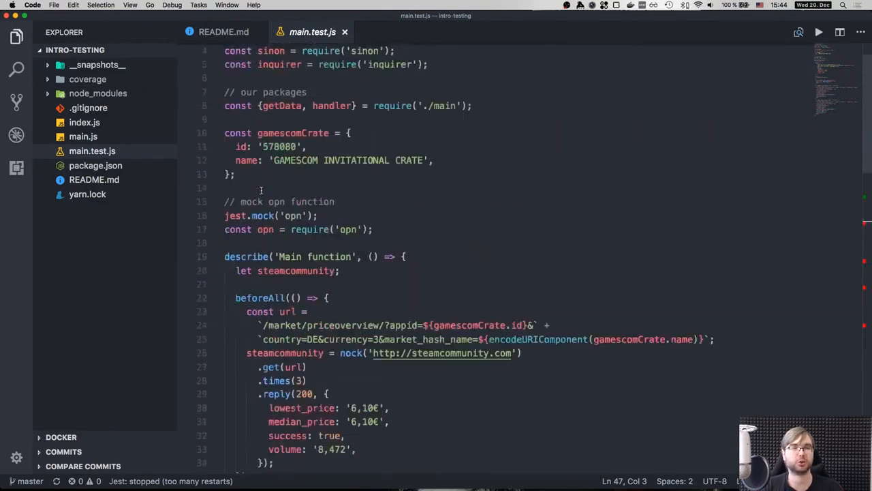
Switch between index.js entry point and main.js to show getData and the command definition.
left_click(83, 137)
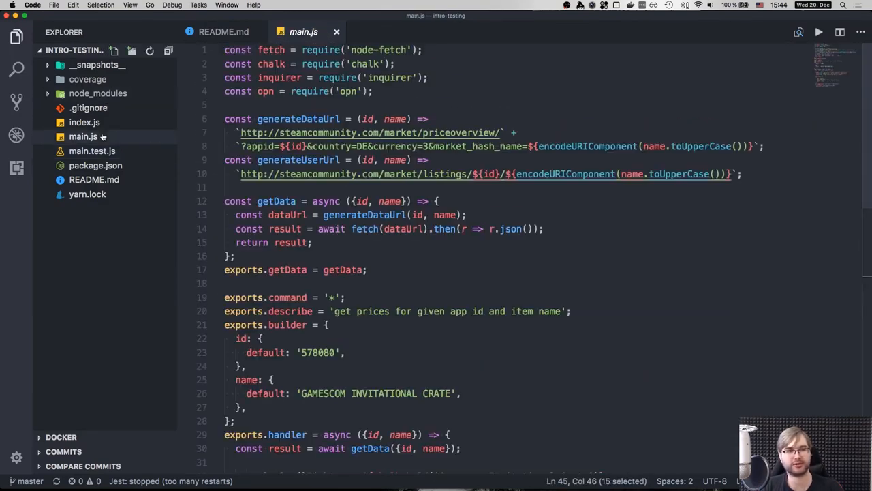
left_click(85, 123)
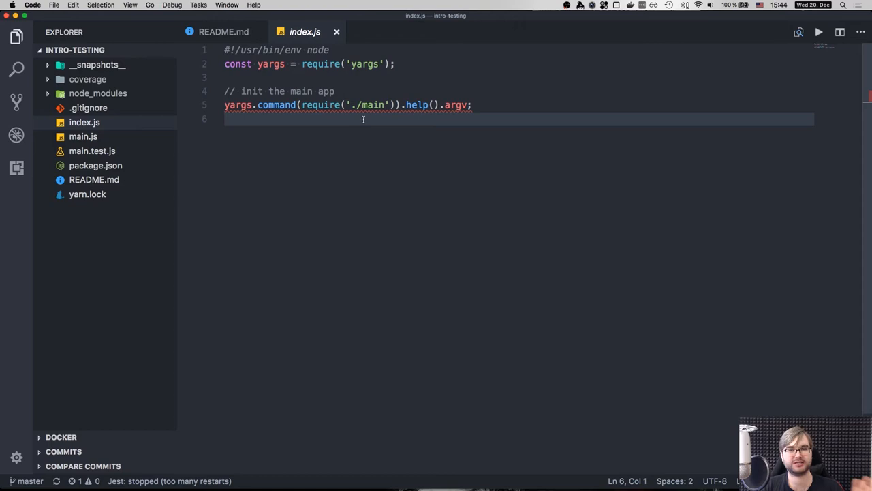
left_click(83, 136)
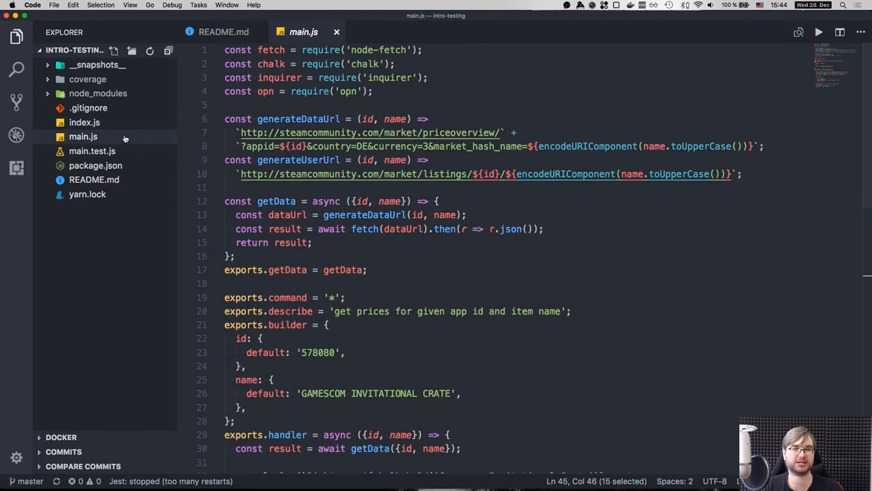
scroll("down", 3)
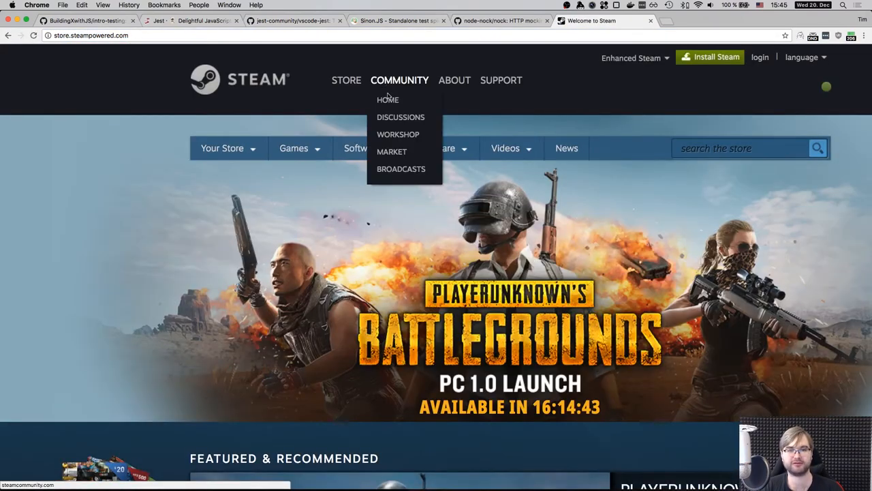
Go to the Steam Community Market and view the Gamescom Invitational Crate listing.
left_click(389, 151)
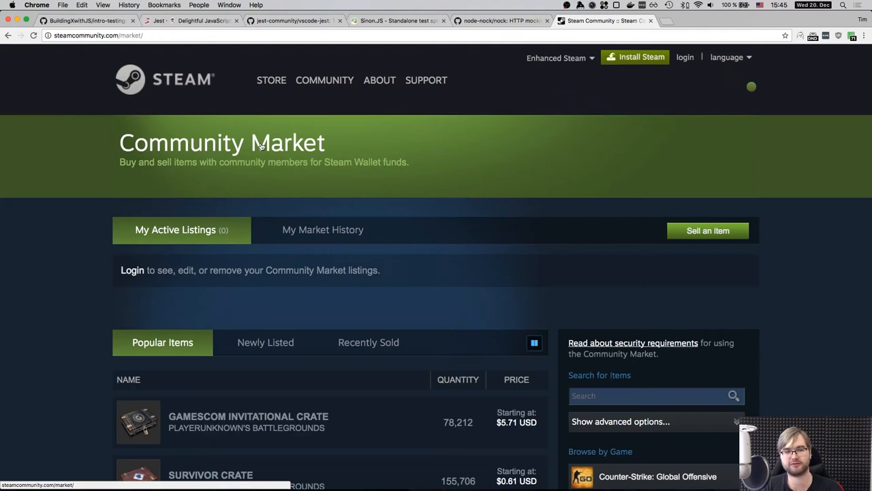
scroll("down", 3)
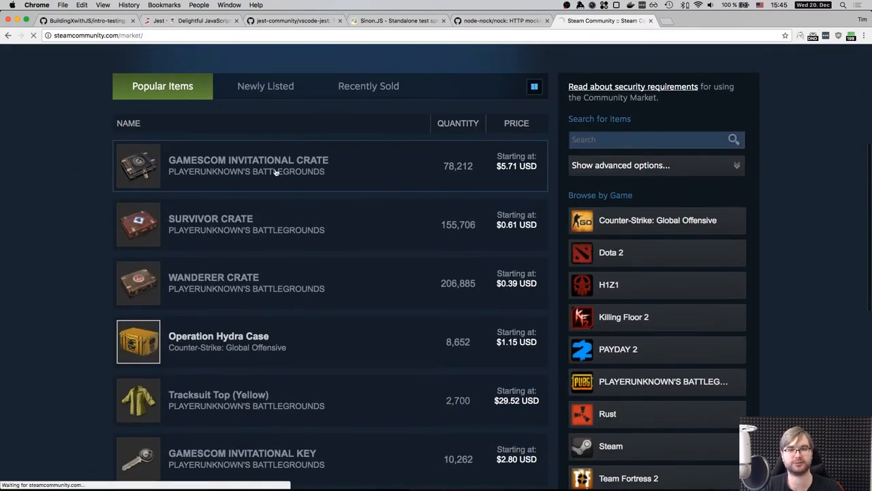
left_click(248, 166)
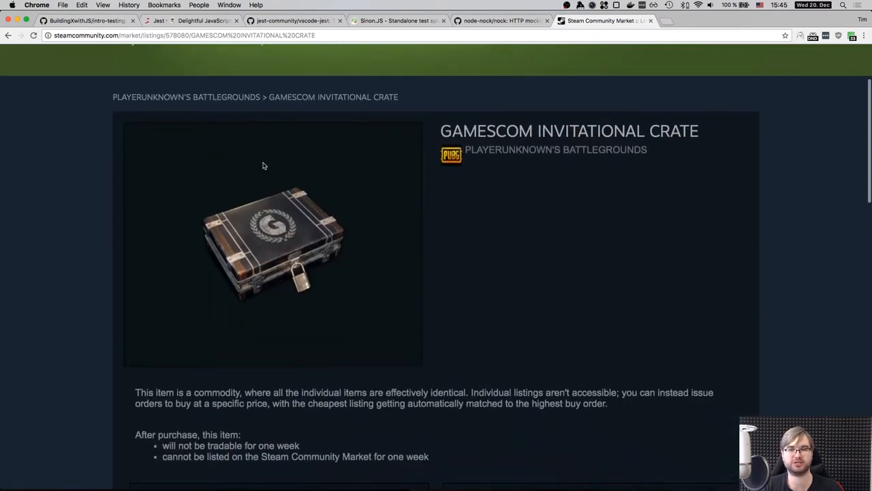
scroll("down", 3)
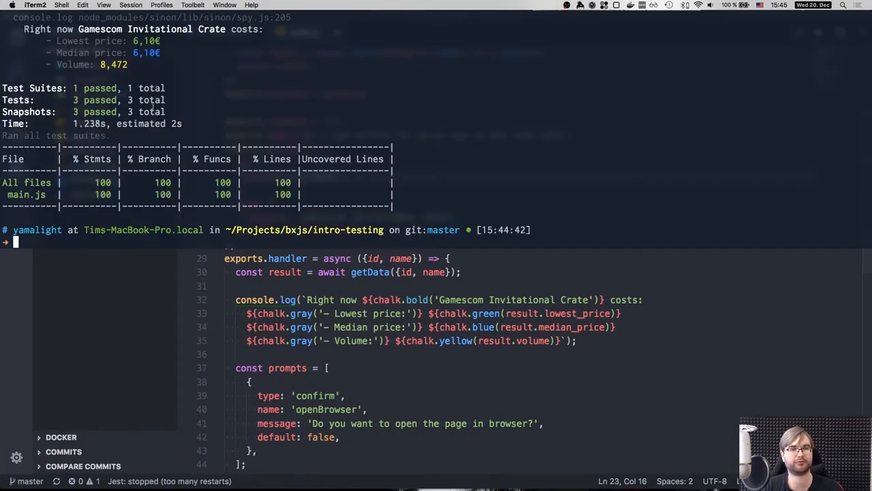
Run ./index.js --id=578080 --name='GAMESCOM INVITATIONAL CRATE' and answer y to the browser prompt.
type("./node_modules/.bin/jest")
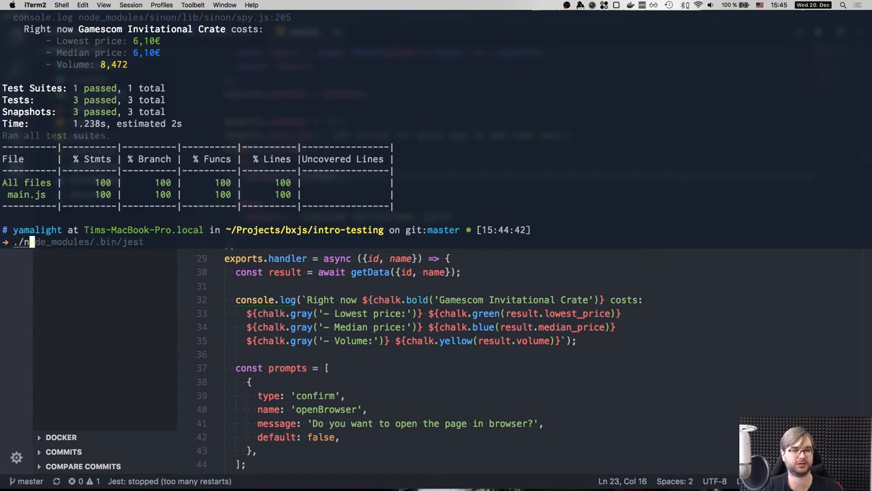
type("./index.js --id=578080 --name='GAMESCOM INVITATIONAL CRATE'")
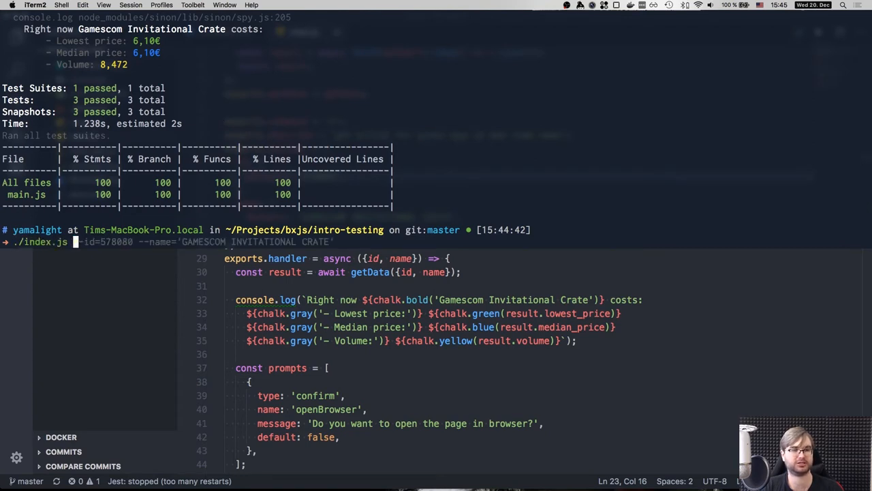
key("Enter")
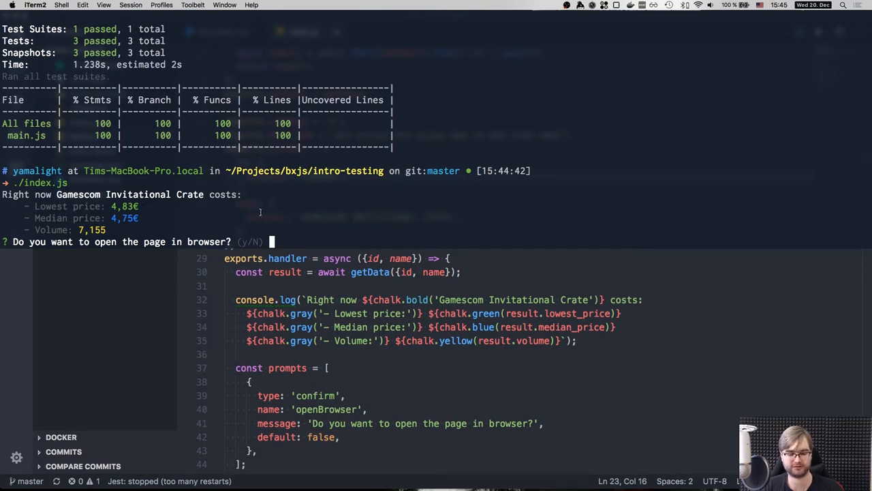
type("y")
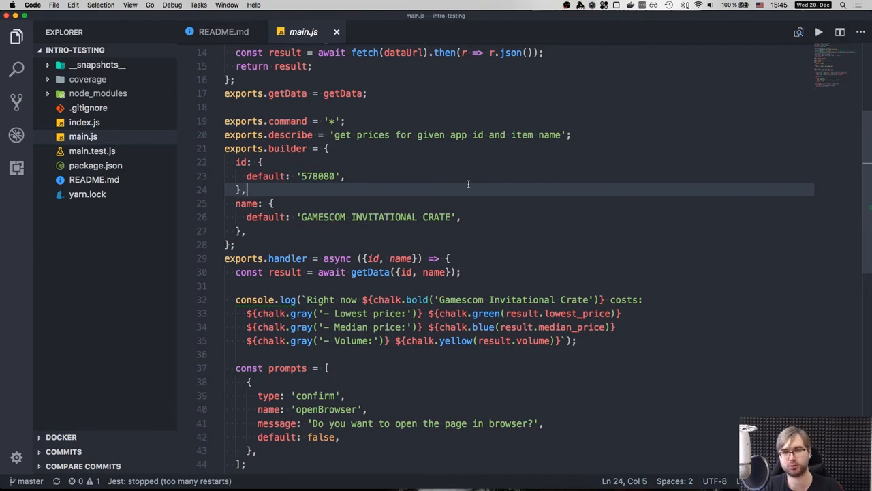
Highlight getData usages and view the 'Gets default data' test in main.test.js, briefly editing it.
scroll("up", 3)
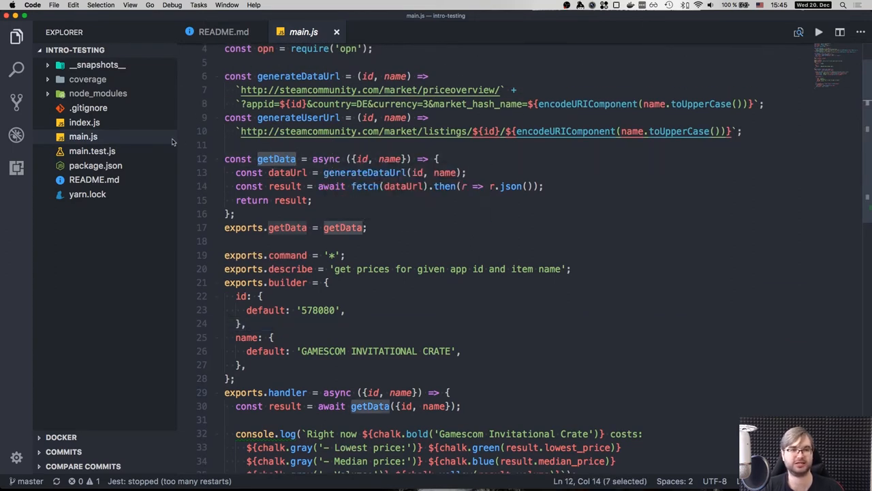
left_click(91, 150)
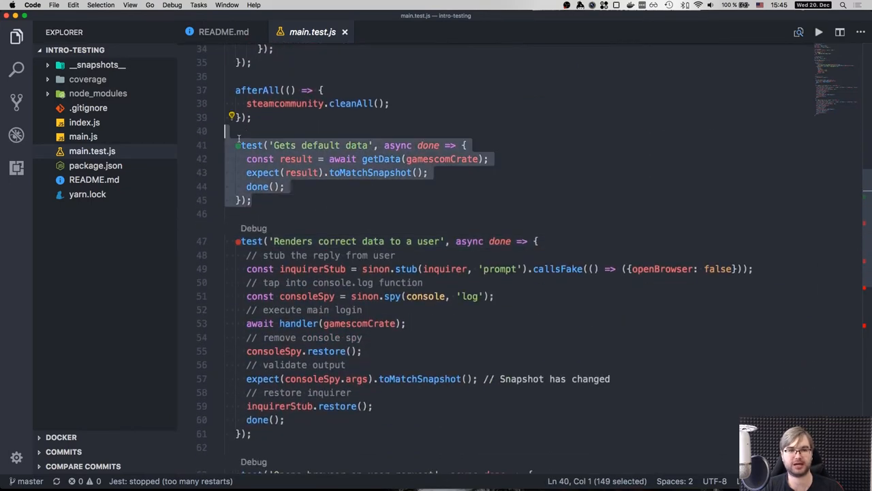
left_click(349, 145)
type("toEqual([{}]) ")
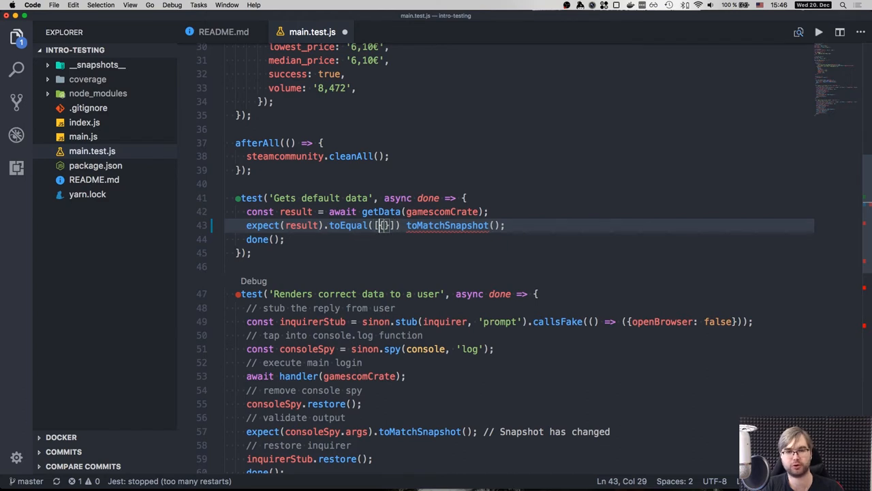
type("dasd")
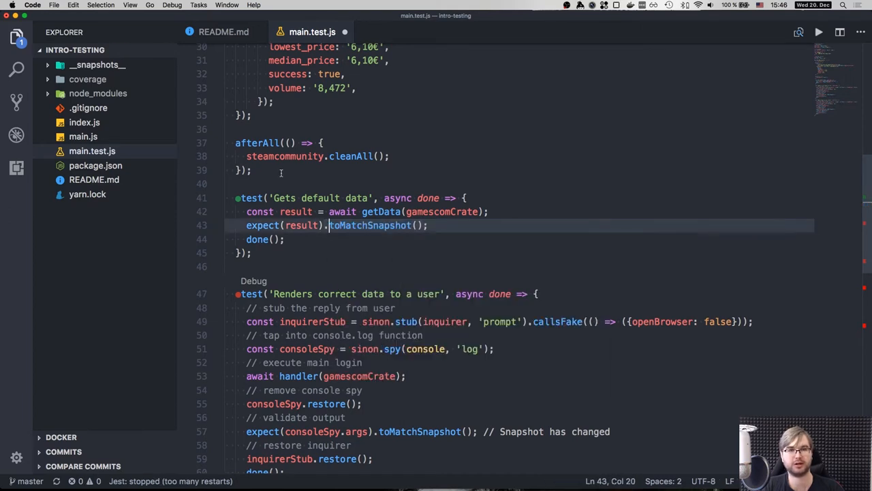
Inspect the saved prices object in __snapshots__/main.test.js.snap, then return to main.test.js.
left_click(92, 66)
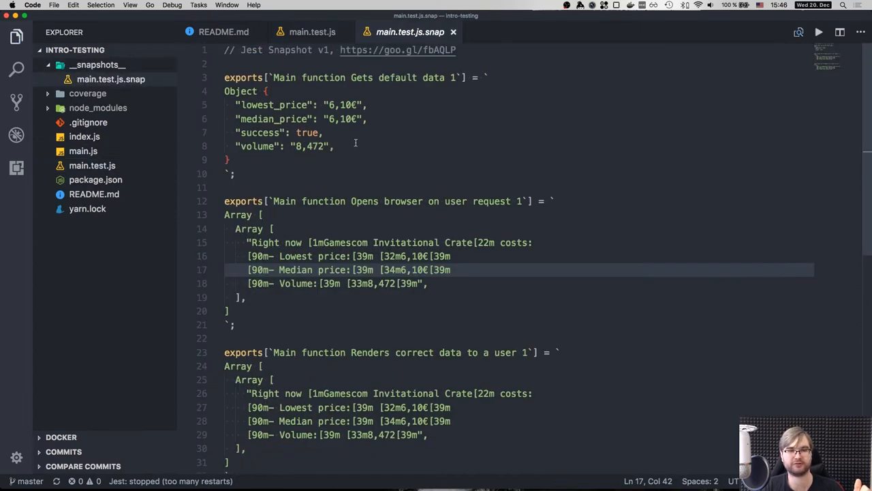
left_click_drag(223, 76, 229, 159)
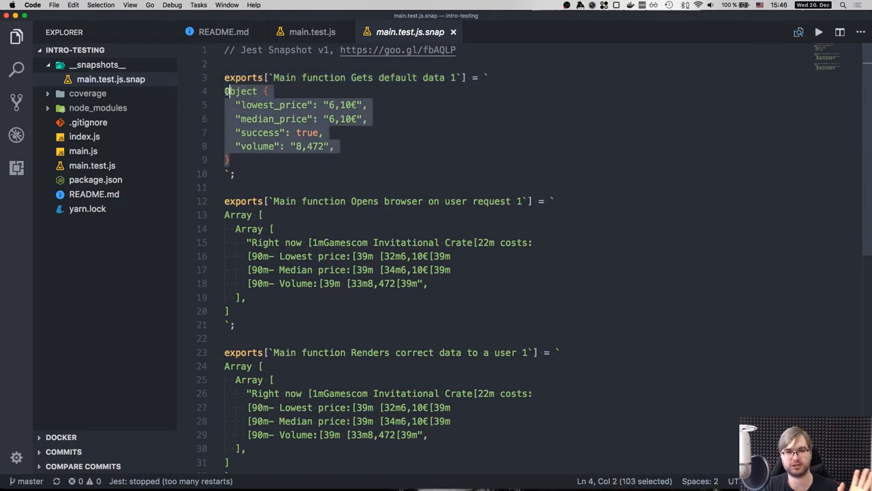
left_click(309, 33)
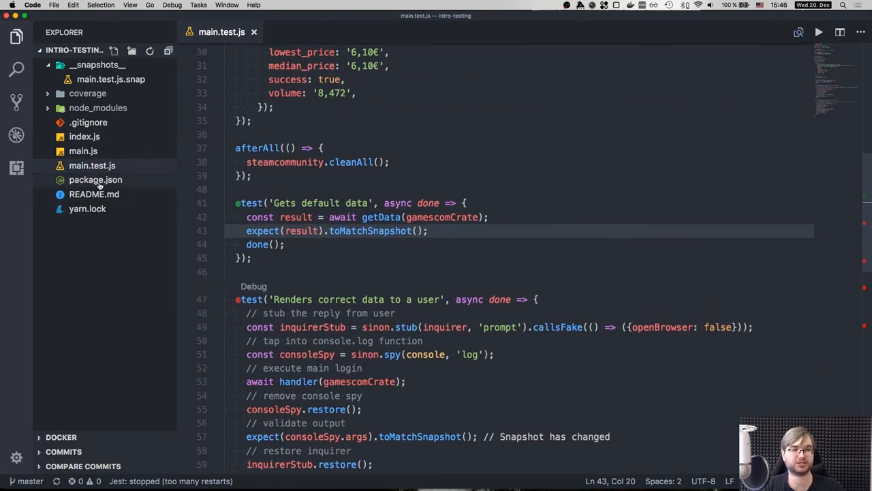
Show main.js with the generateDataUrl/generateUserUrl helpers and getData selected.
left_click(83, 150)
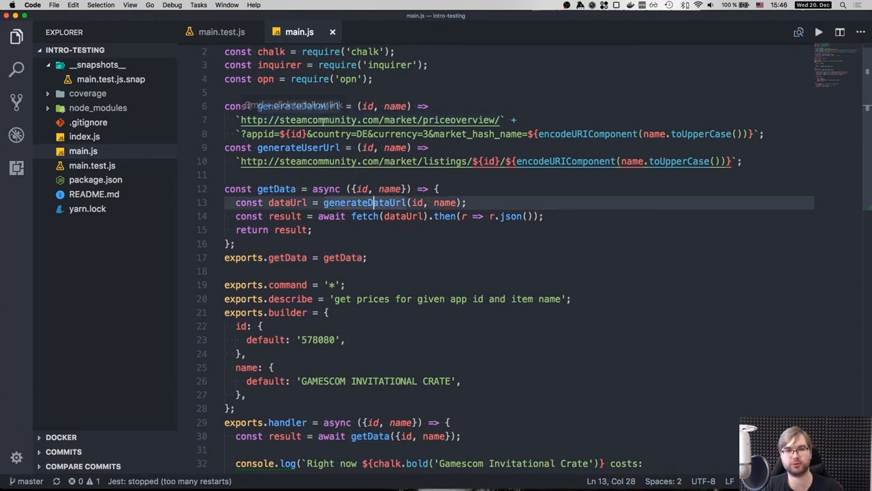
left_click_drag(241, 120, 496, 120)
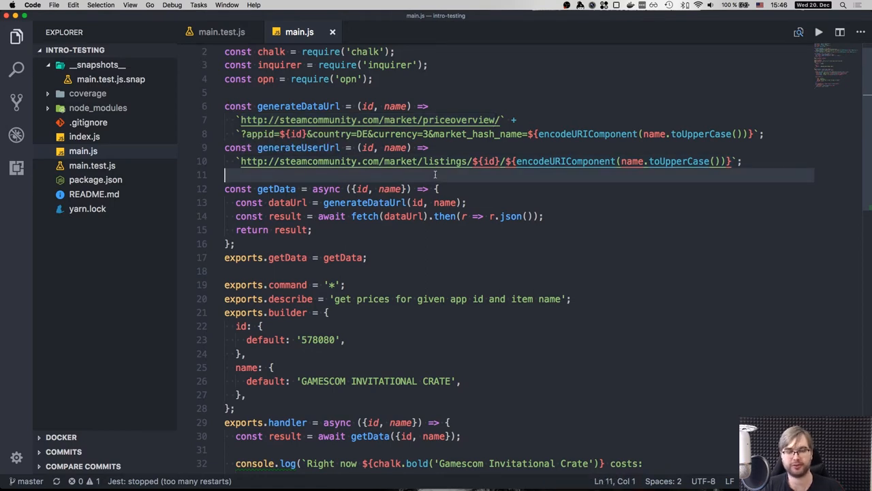
mouse_move(396, 166)
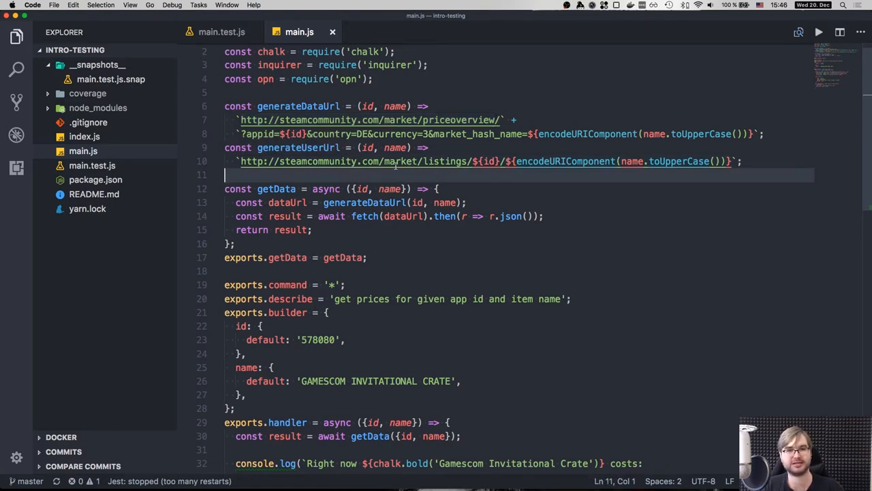
left_click(224, 33)
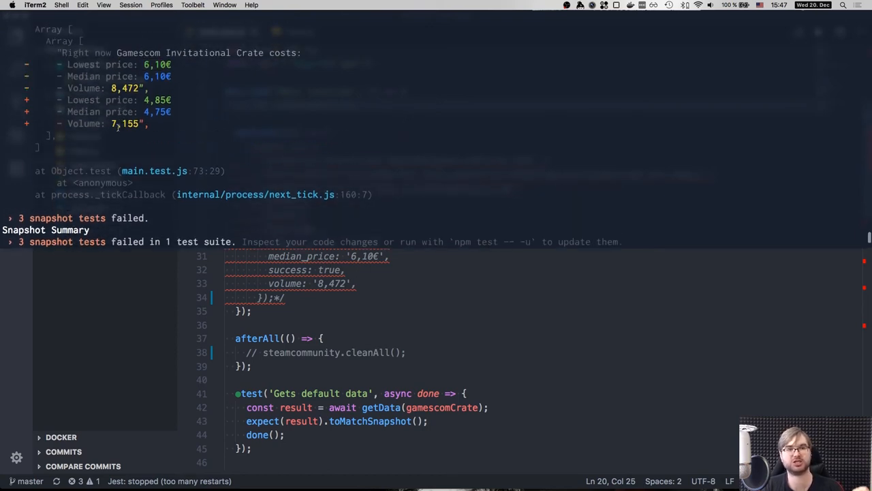
mouse_move(185, 136)
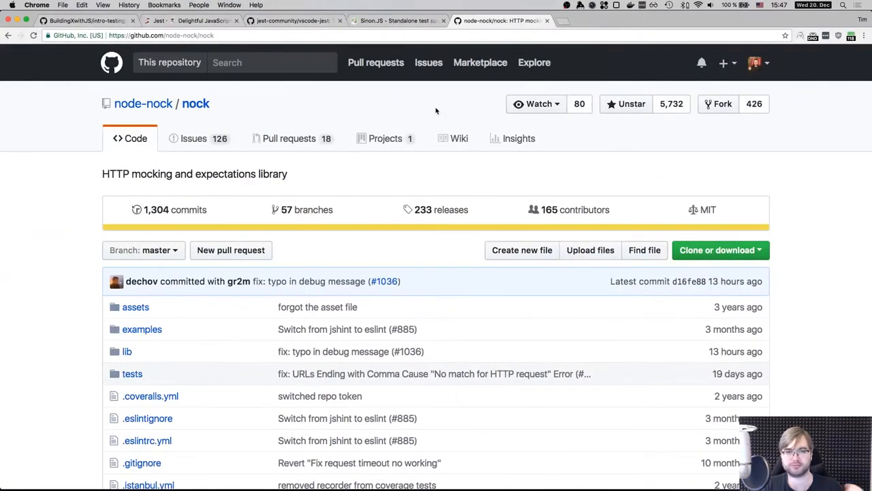
Scroll the Nock README through usage, hostname, path and request body matching examples.
scroll("down", 3)
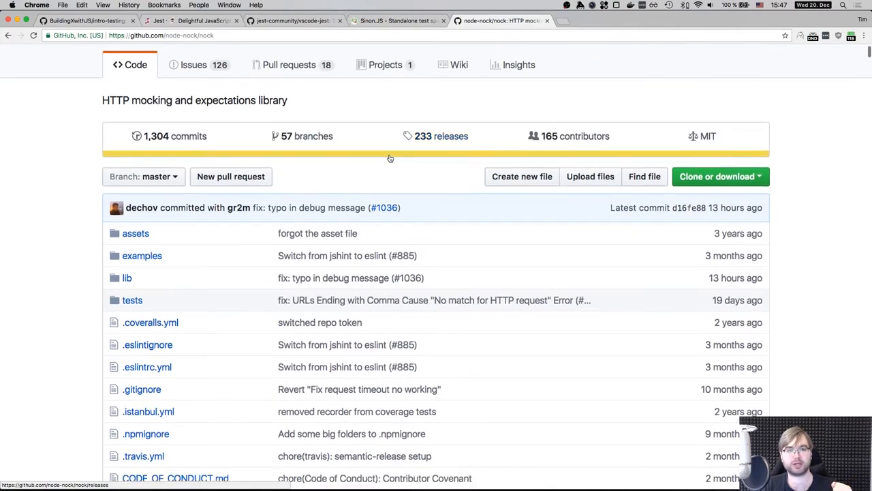
scroll("down", 3)
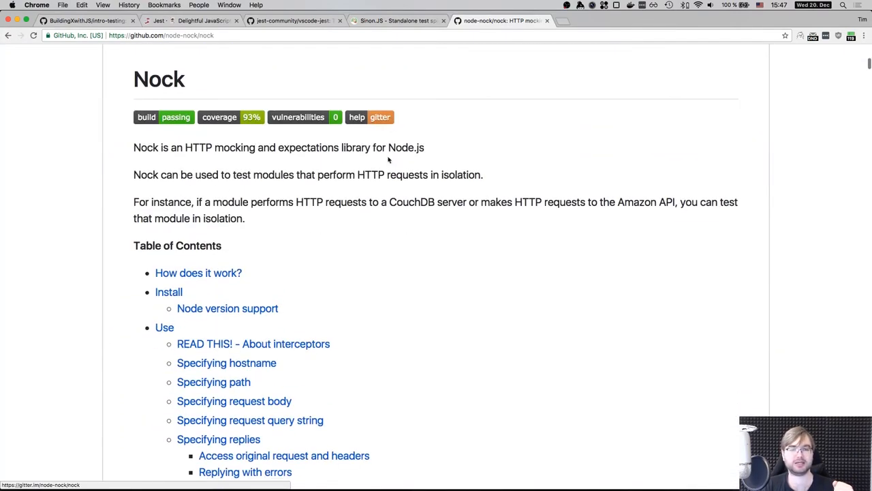
scroll("down", 3)
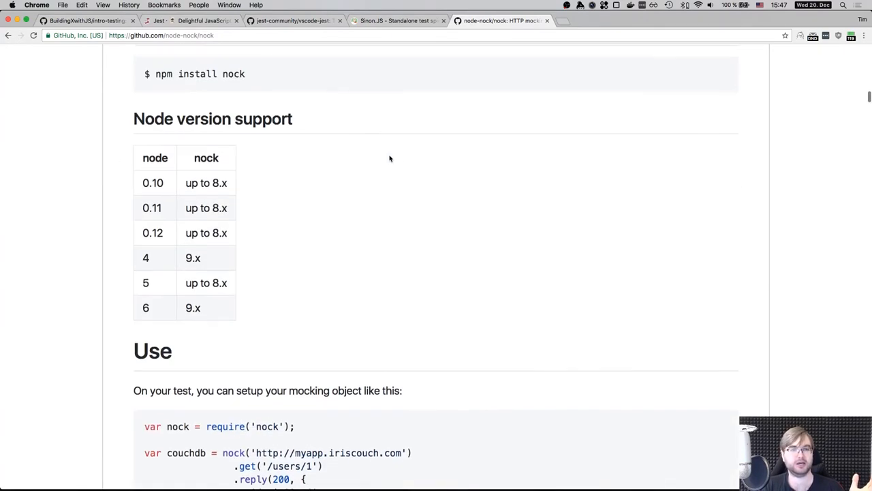
scroll("down", 3)
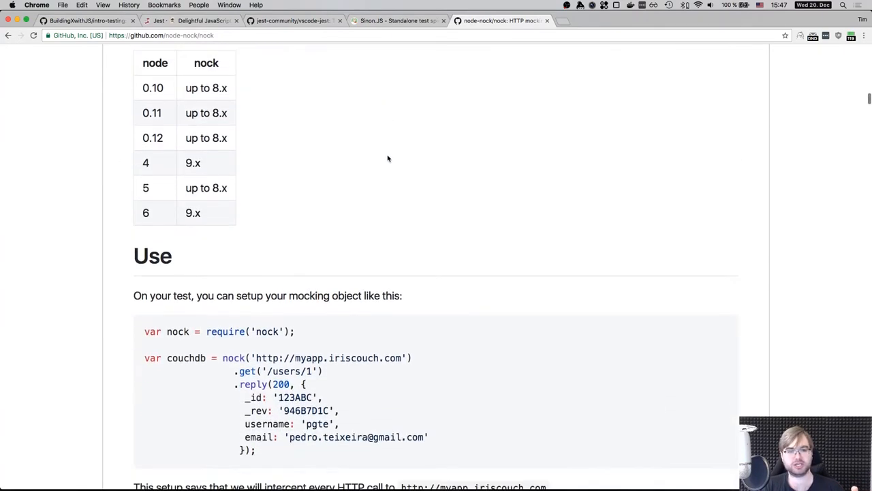
scroll("down", 3)
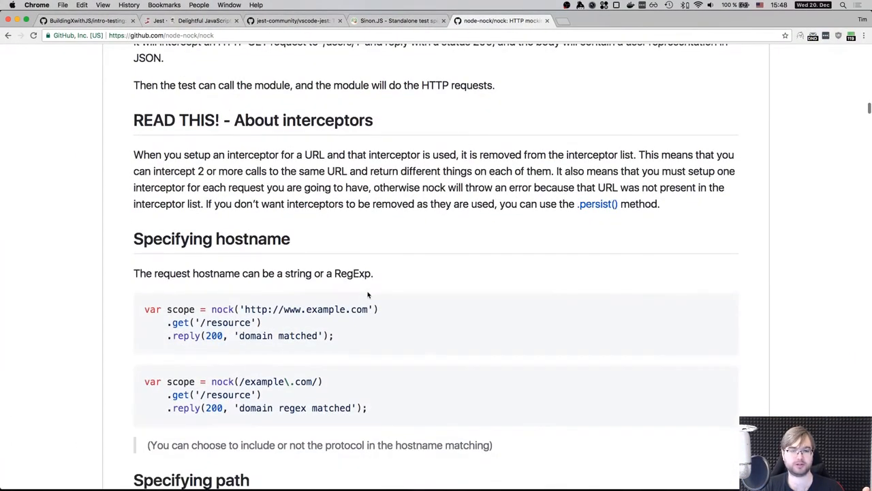
scroll("down", 3)
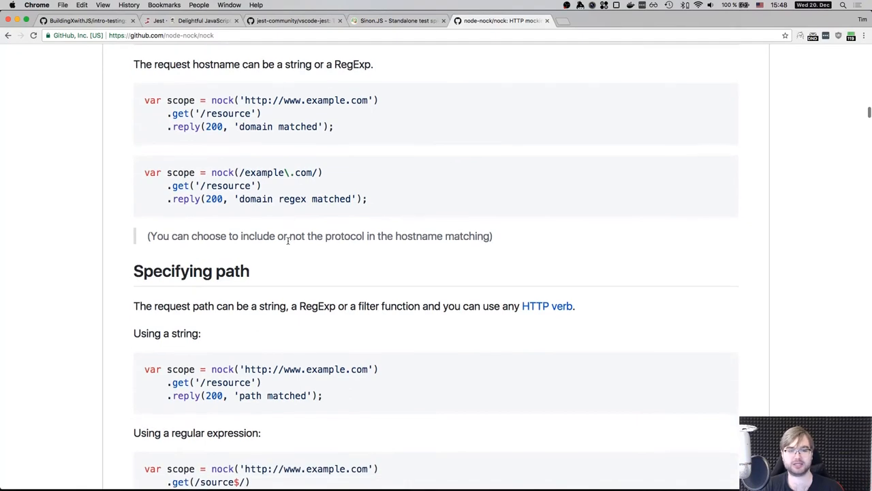
scroll("down", 3)
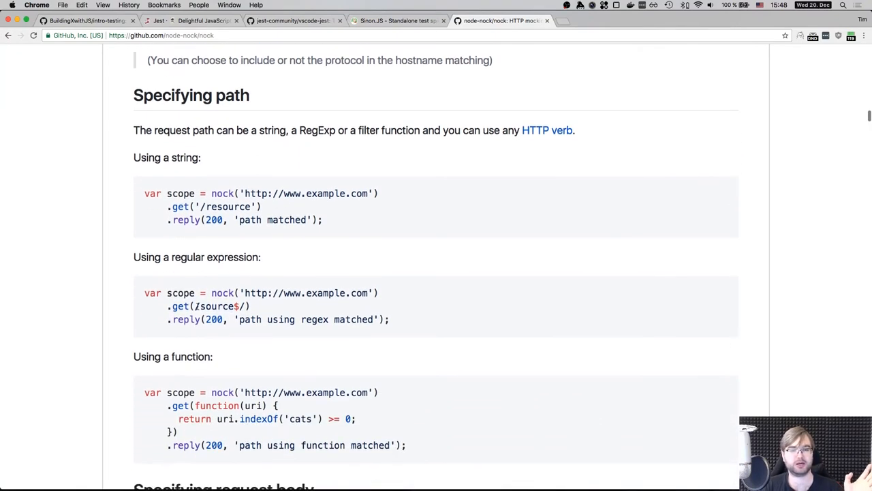
scroll("down", 3)
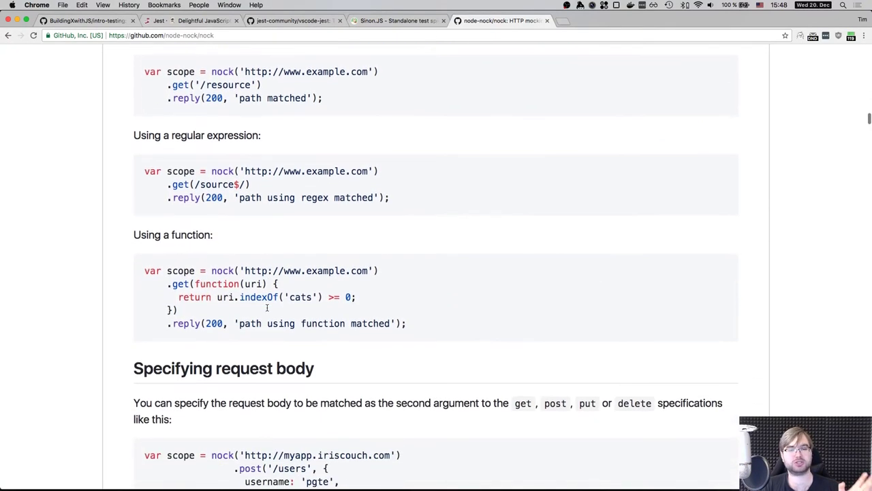
scroll("down", 3)
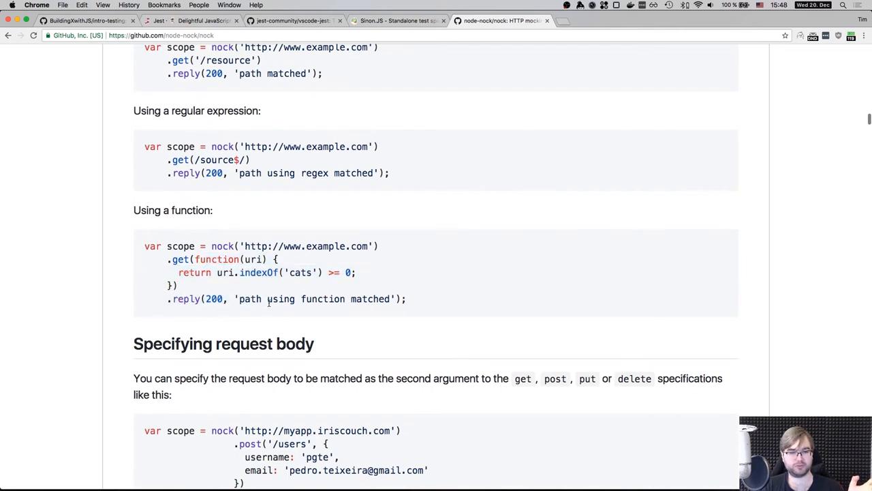
scroll("down", 3)
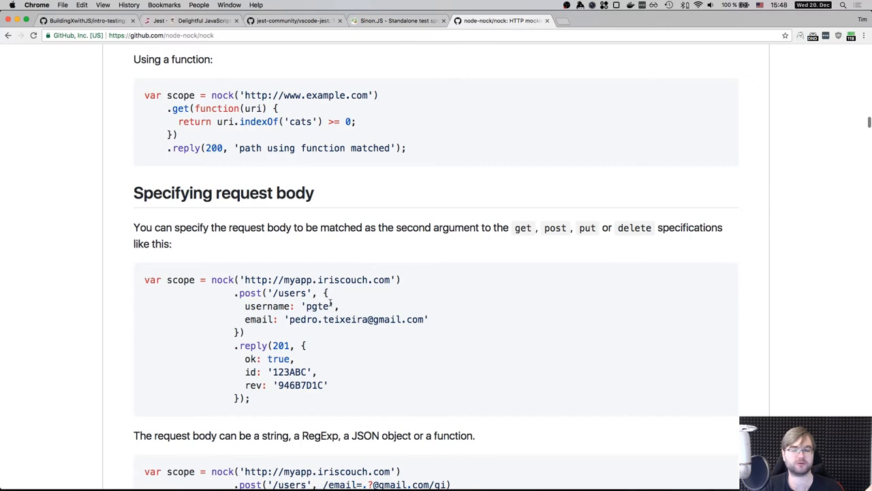
mouse_move(428, 210)
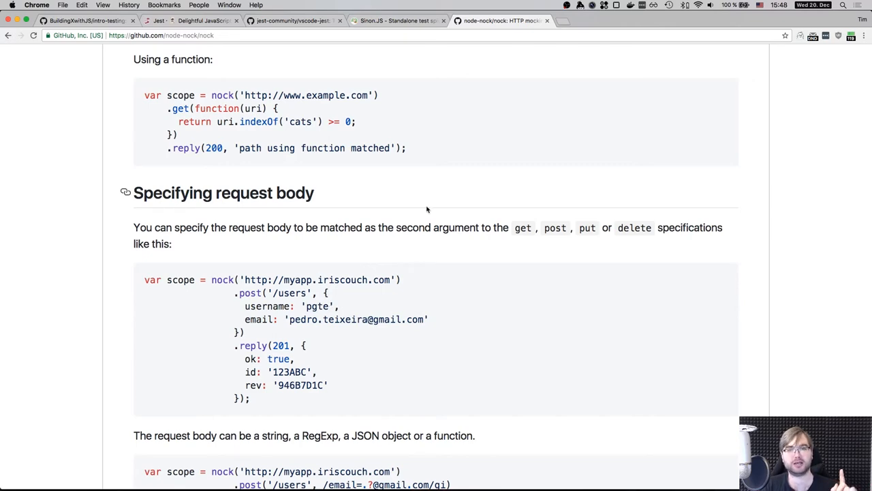
mouse_move(445, 193)
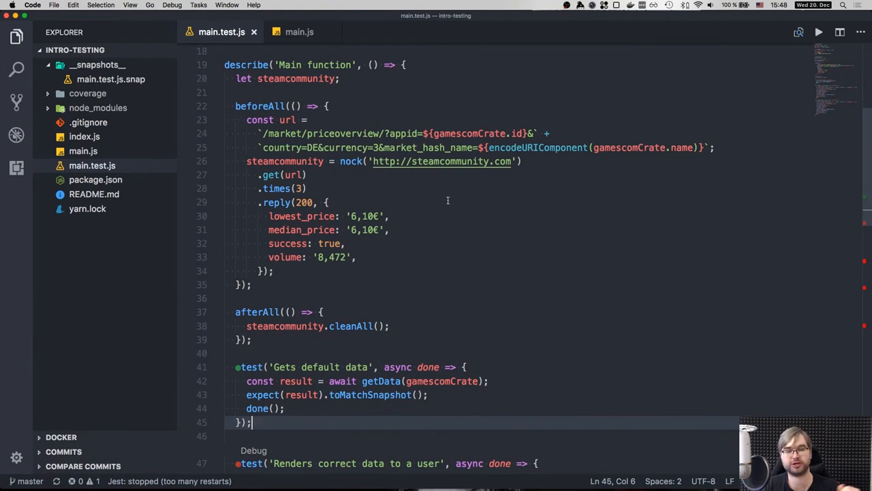
Scroll main.test.js to the beforeAll nock setup and the 'Gets default data' test.
scroll("down", 3)
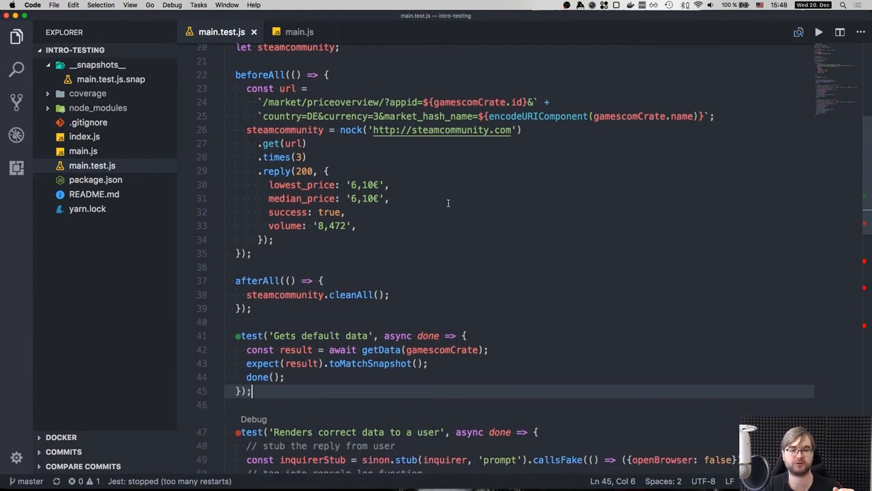
scroll("down", 3)
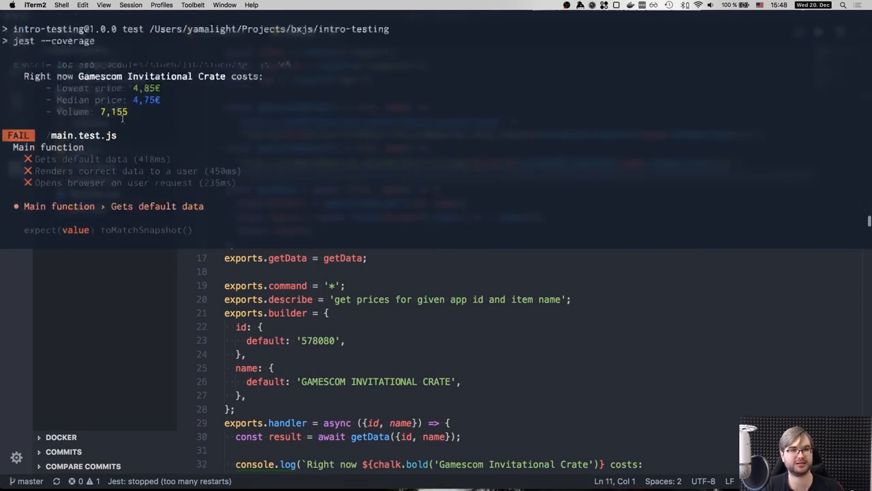
Scroll the jest --coverage failures and select the printed crate prices from ./index.js.
scroll("down", 3)
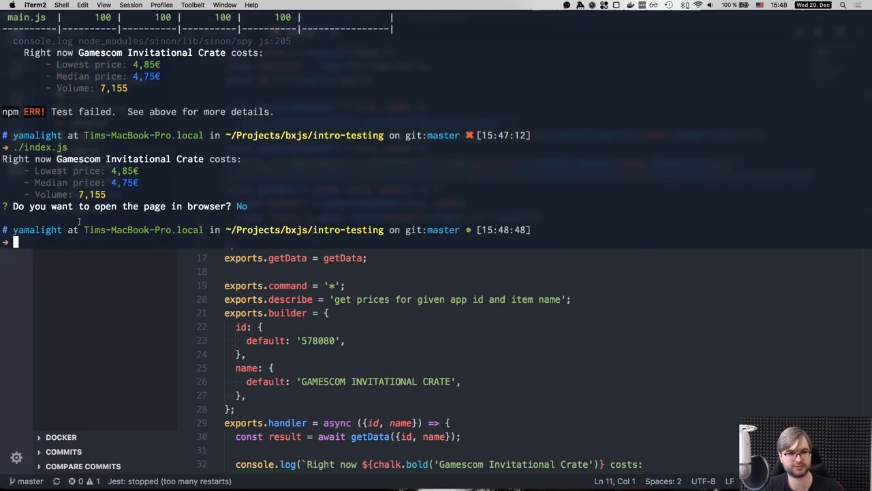
left_click_drag(0, 158, 232, 206)
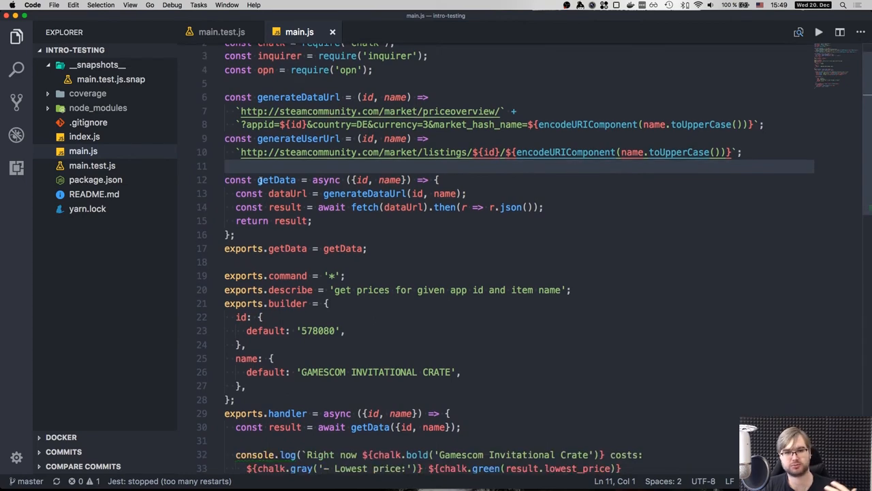
Scroll main.js to generateDataUrl, getData and the command handler.
scroll("down", 3)
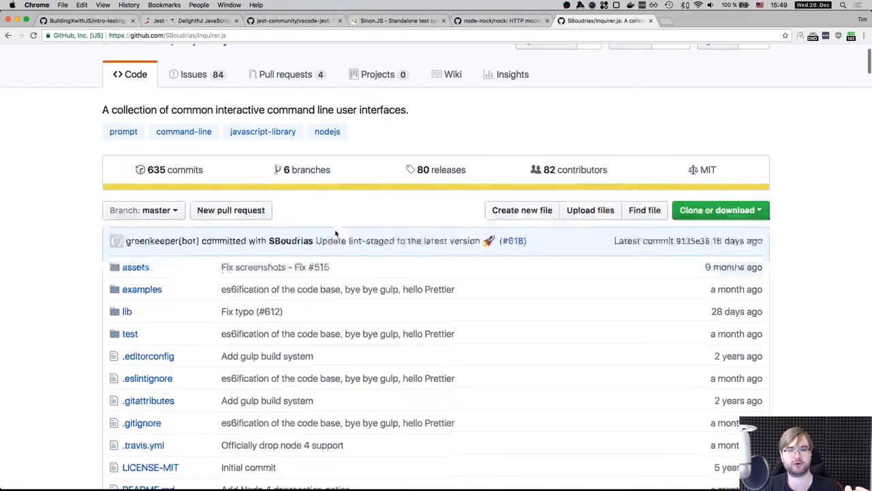
Scroll the Inquirer.js README through Methods, Answers hash and Separator sections.
scroll("down", 3)
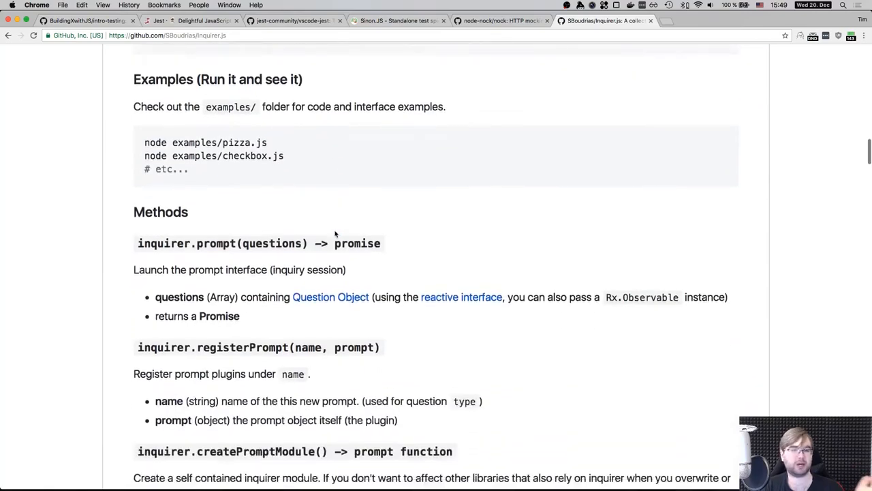
scroll("down", 3)
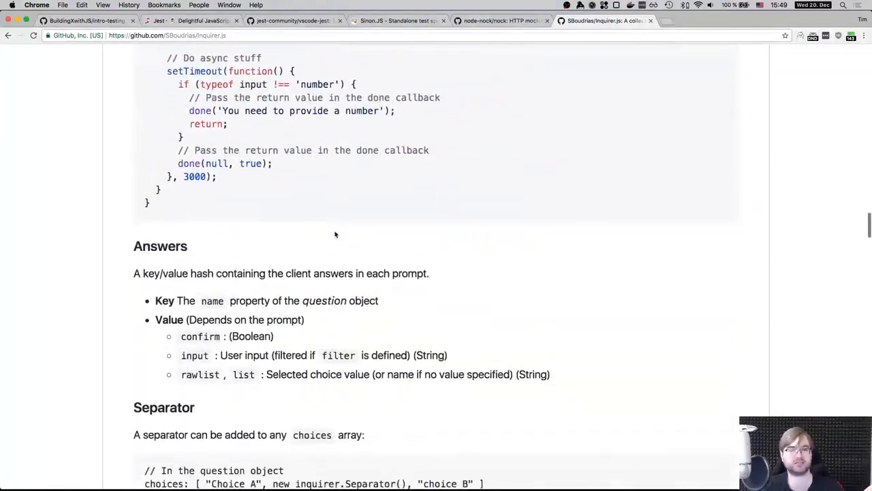
scroll("down", 3)
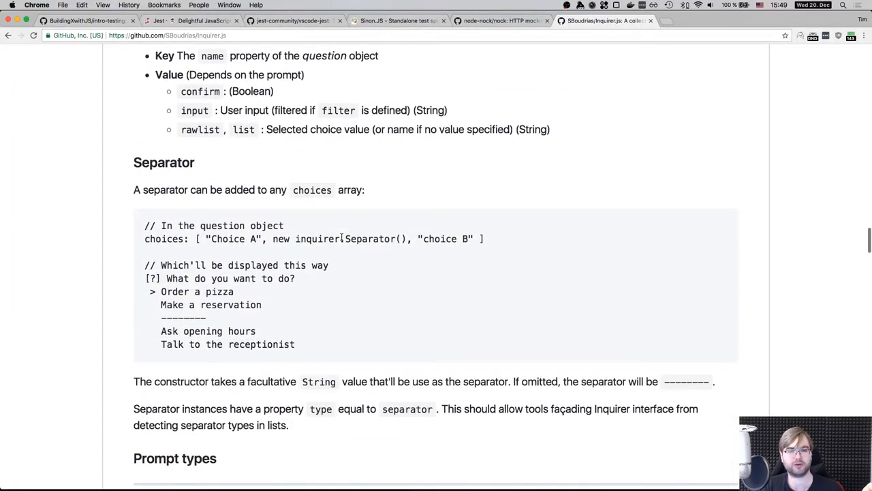
scroll("down", 3)
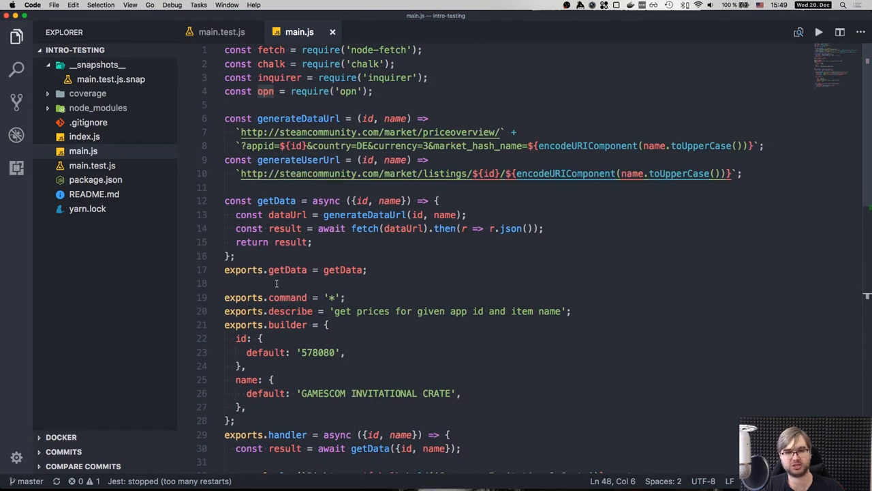
Scroll main.js to the inquirer.prompt call and opn(userUrl), then return to the Inquirer.js README.
scroll("down", 3)
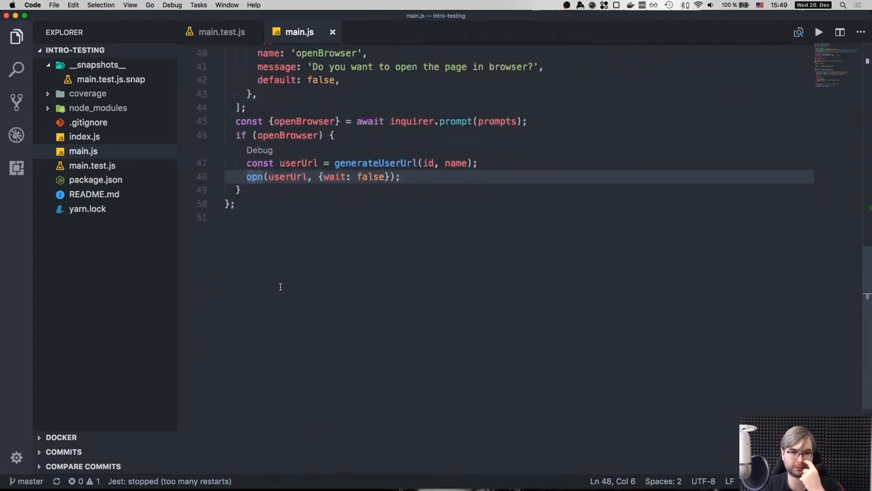
mouse_move(285, 287)
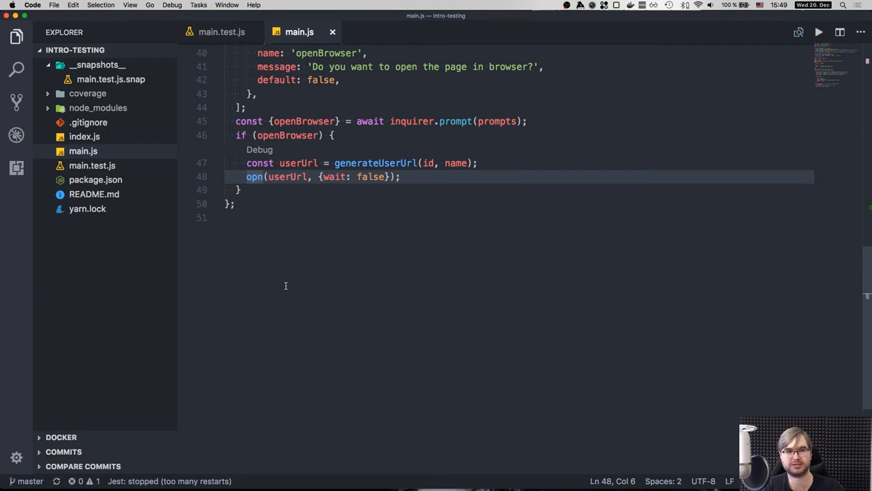
left_click(215, 31)
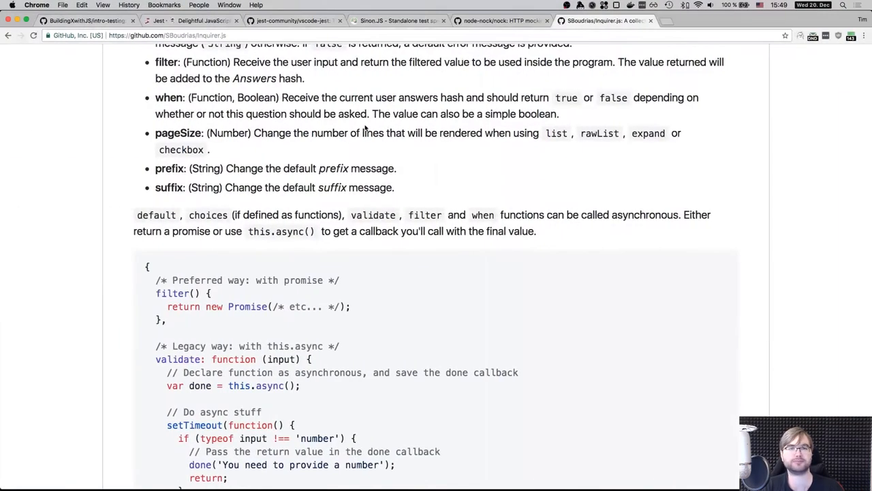
Switch to the Sinon.JS homepage about test spies, stubs and mocks.
left_click(395, 21)
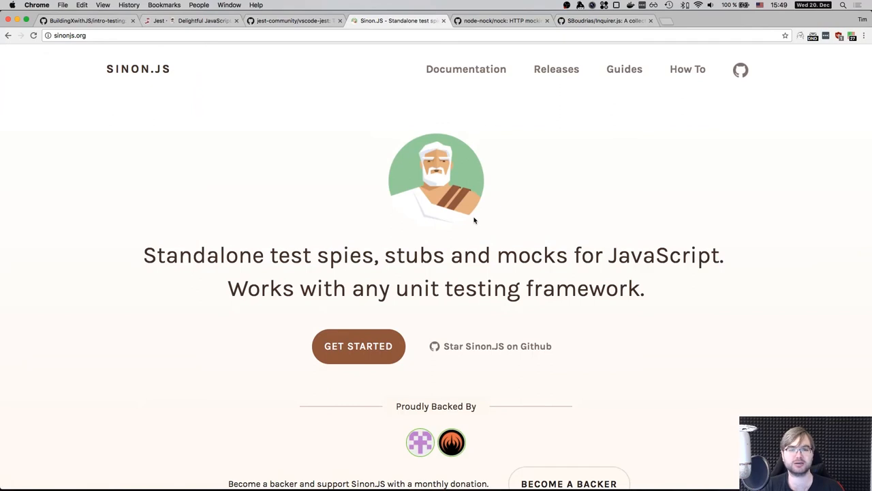
mouse_move(567, 281)
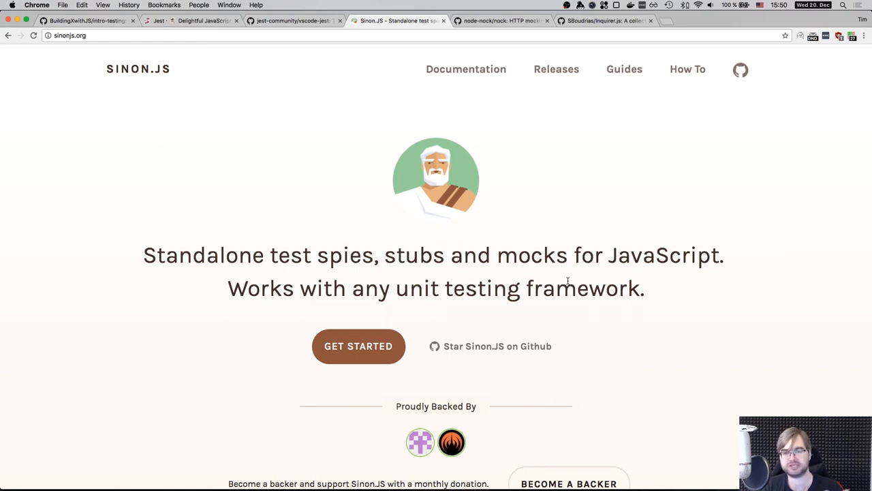
mouse_move(395, 292)
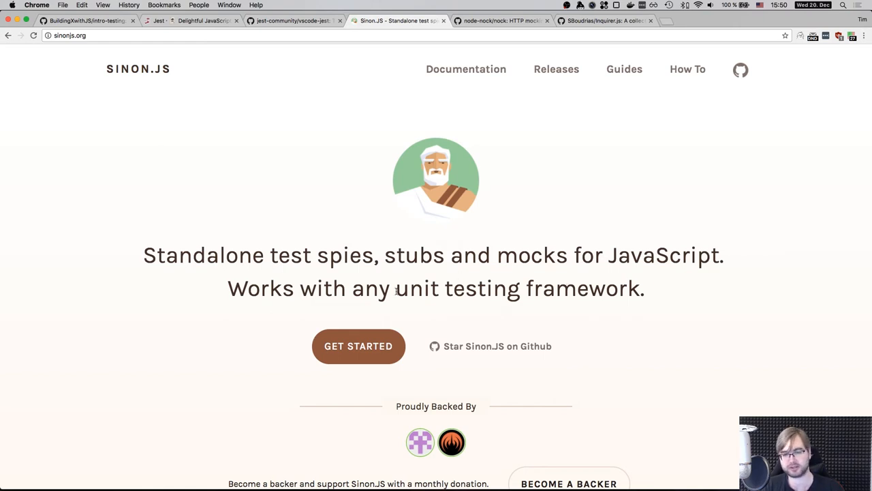
mouse_move(444, 266)
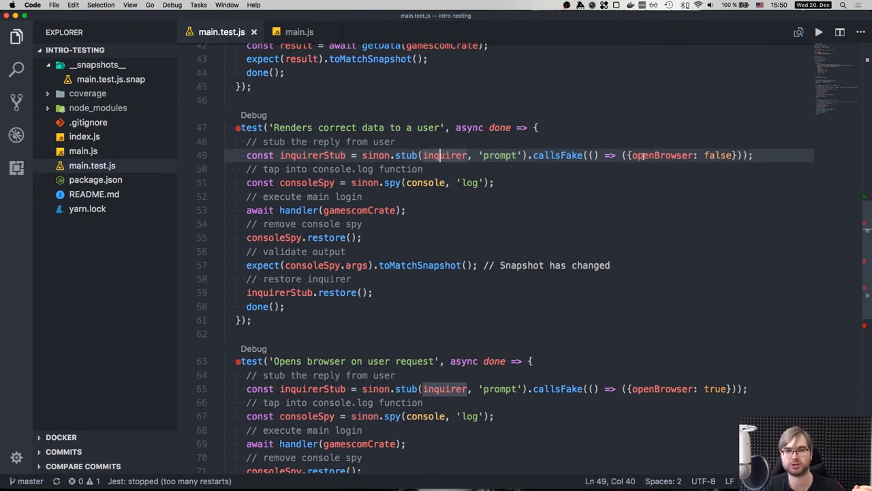
Highlight the stubbed answer openBrowser: false and review the prompt logic in main.js.
left_click_drag(633, 156, 734, 156)
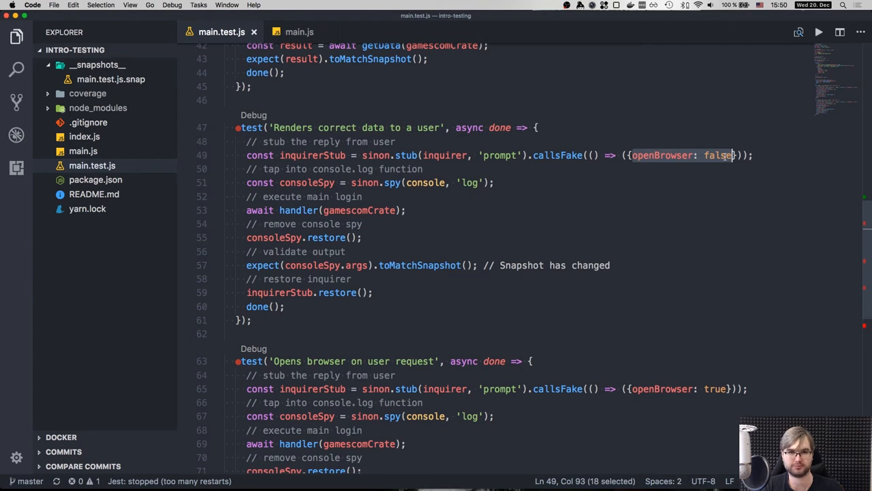
left_click(297, 31)
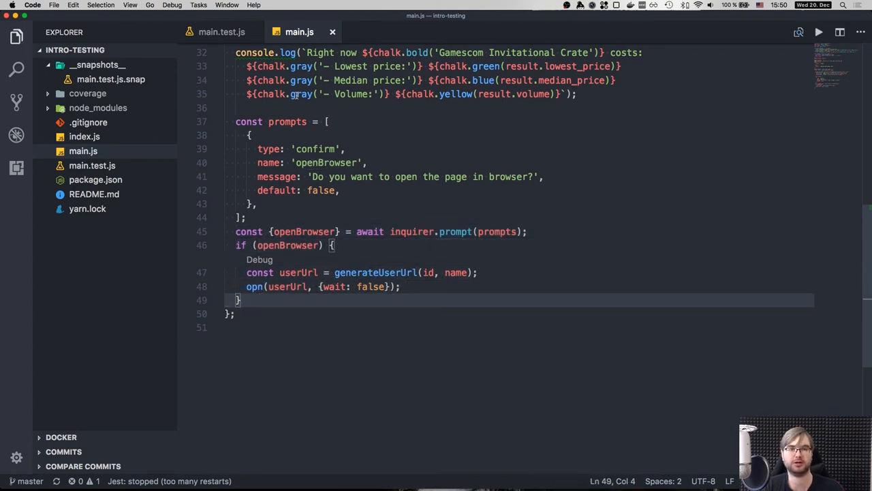
left_click(220, 33)
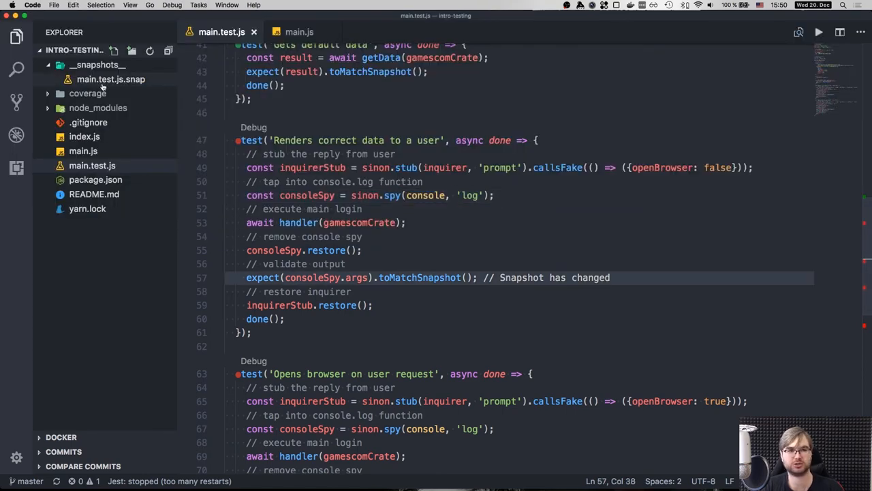
View the saved main.test.js.snap snapshot and return to the Sinon-stubbed prompt tests.
left_click(110, 79)
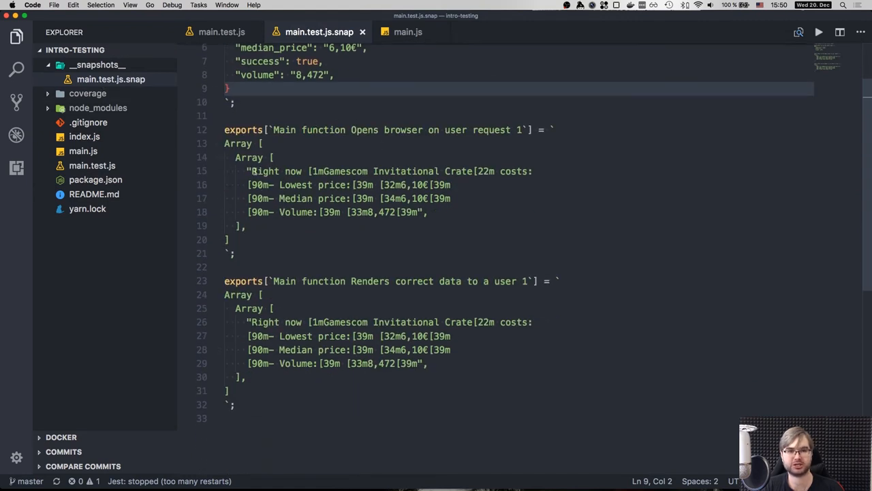
left_click_drag(254, 172, 428, 213)
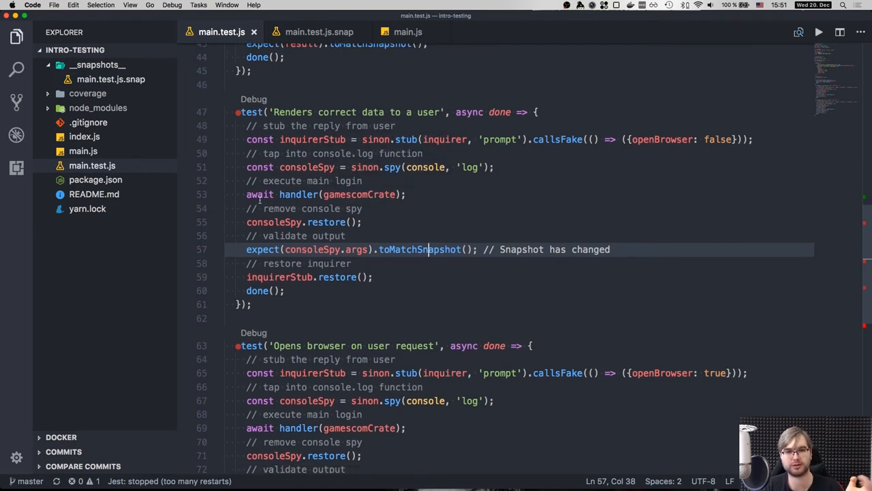
mouse_move(300, 193)
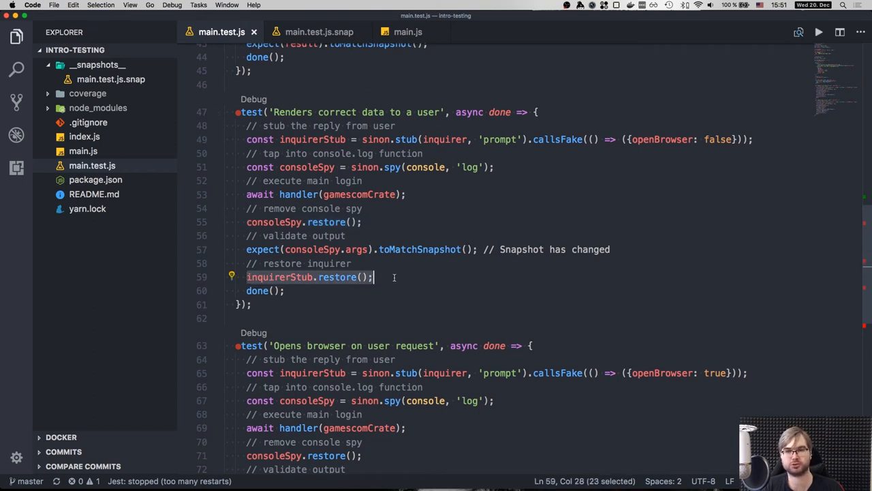
left_click(289, 290)
type("expect(opn).toBeCalled();")
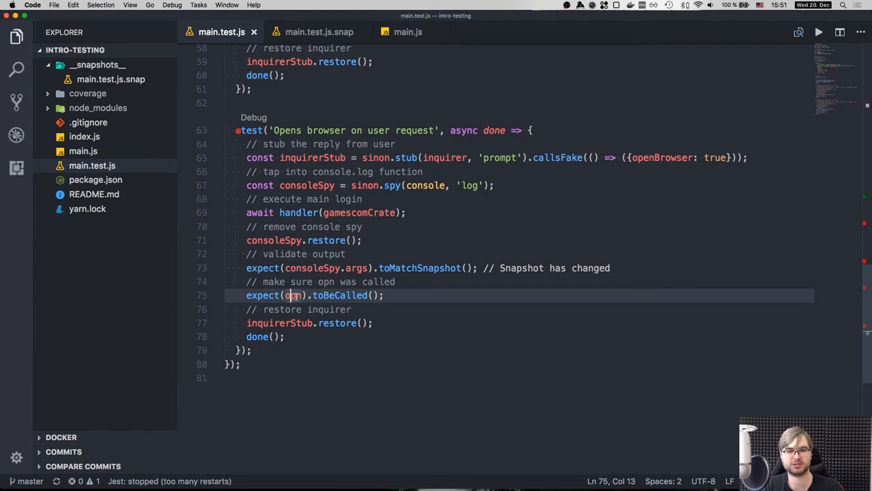
double_click(338, 295)
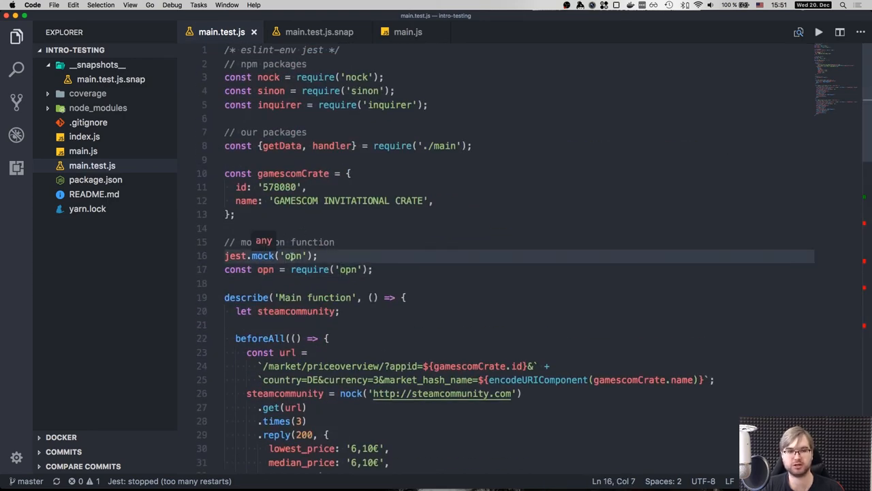
double_click(294, 257)
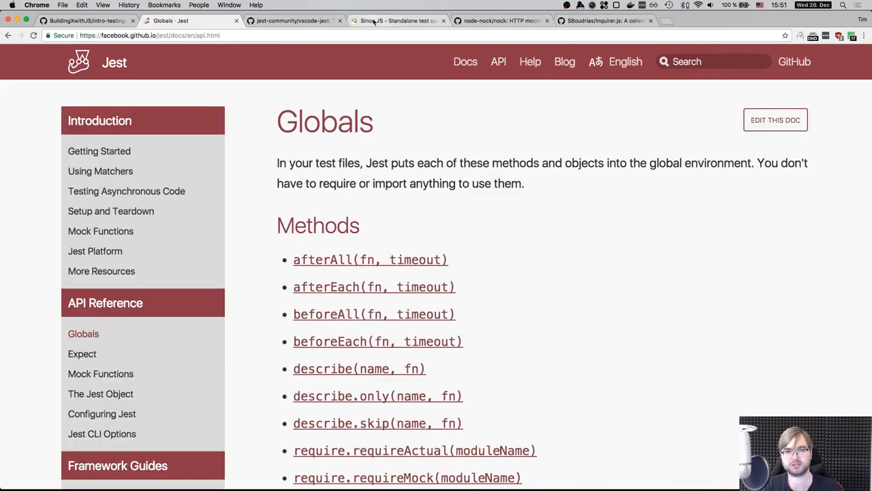
Move from the Jest Globals reference to the Mock Functions API page.
scroll("down", 3)
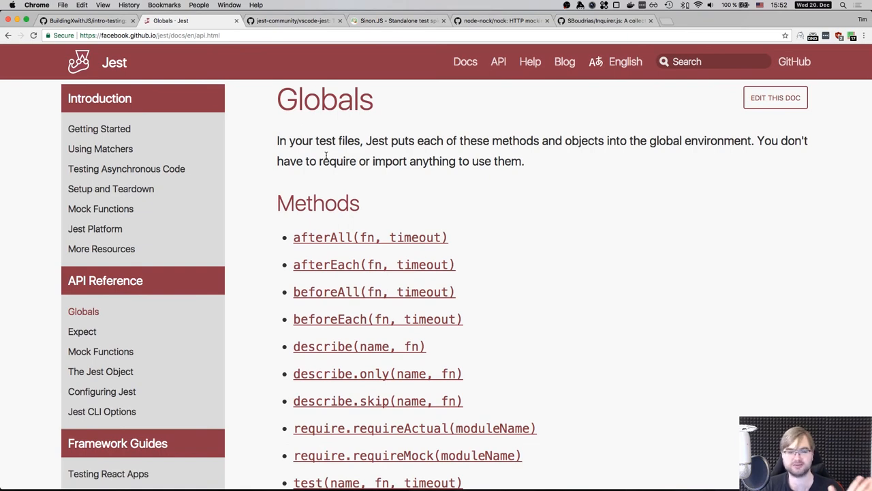
scroll("down", 3)
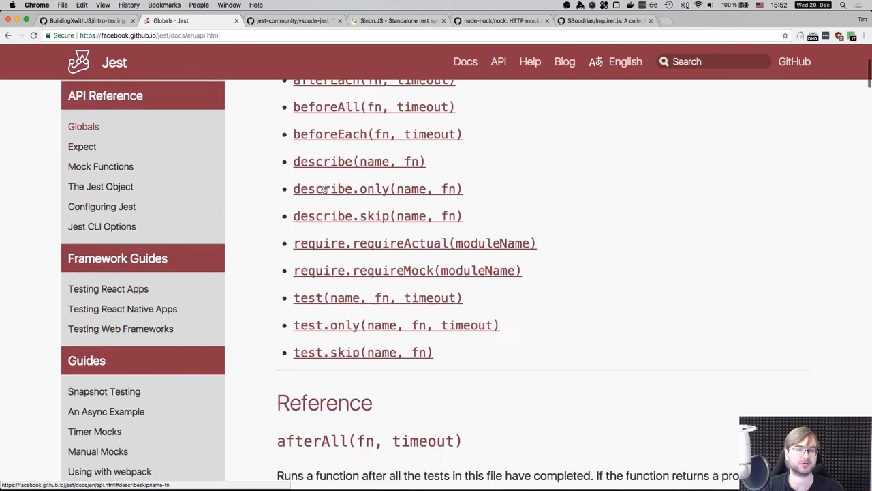
left_click(101, 167)
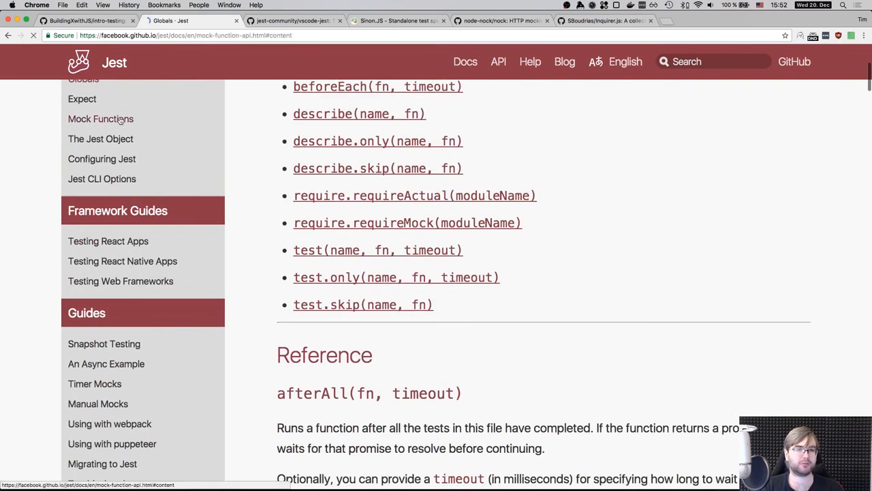
left_click(101, 119)
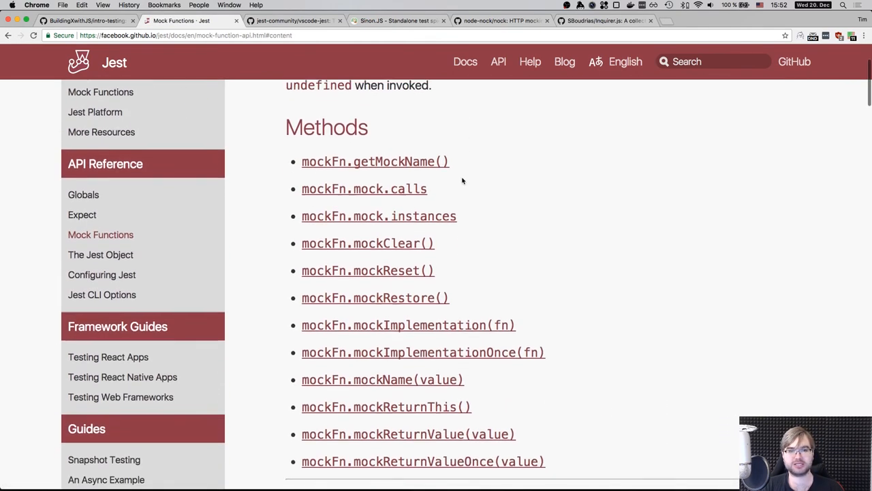
Scroll through the mockFn methods list such as mock.calls and mockReturnValue.
scroll("up", 3)
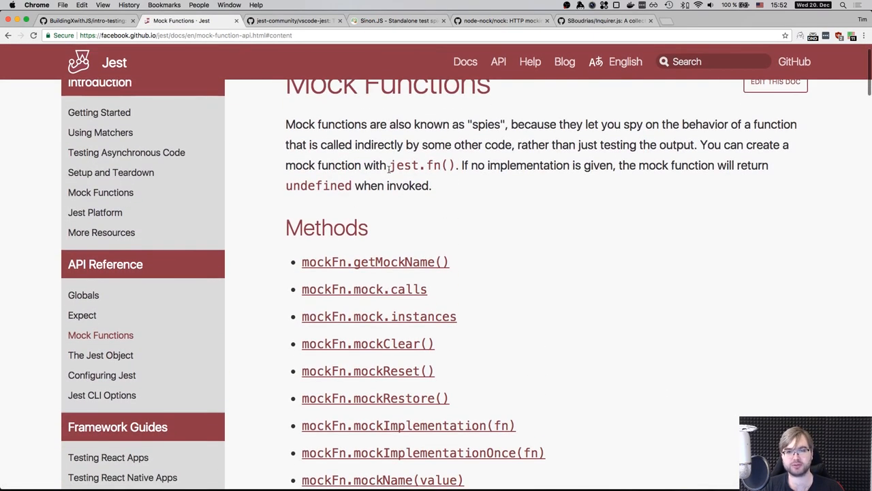
scroll("down", 3)
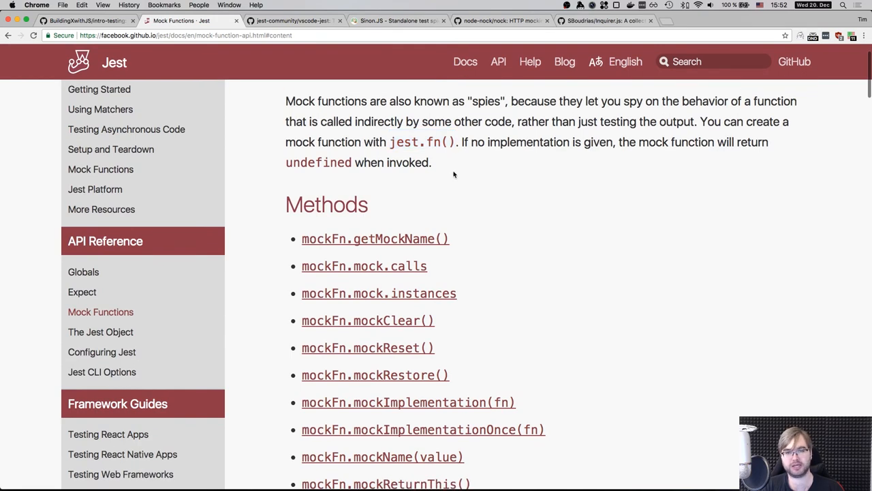
scroll("down", 3)
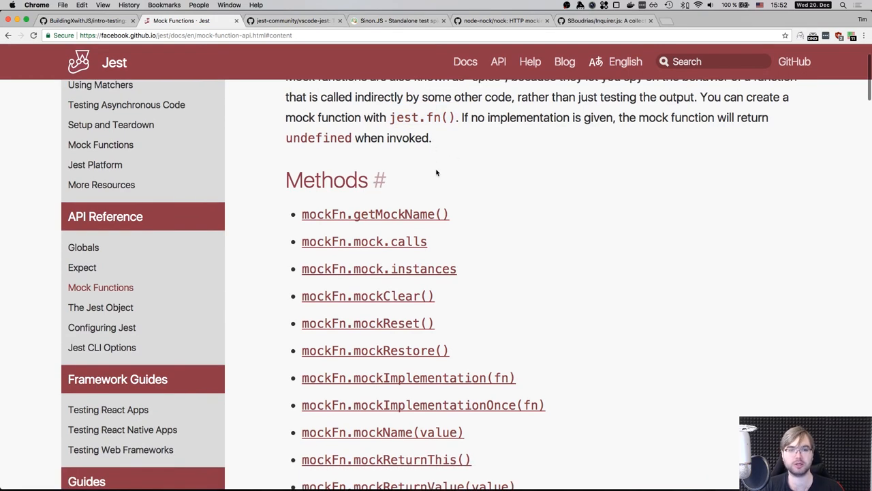
scroll("down", 3)
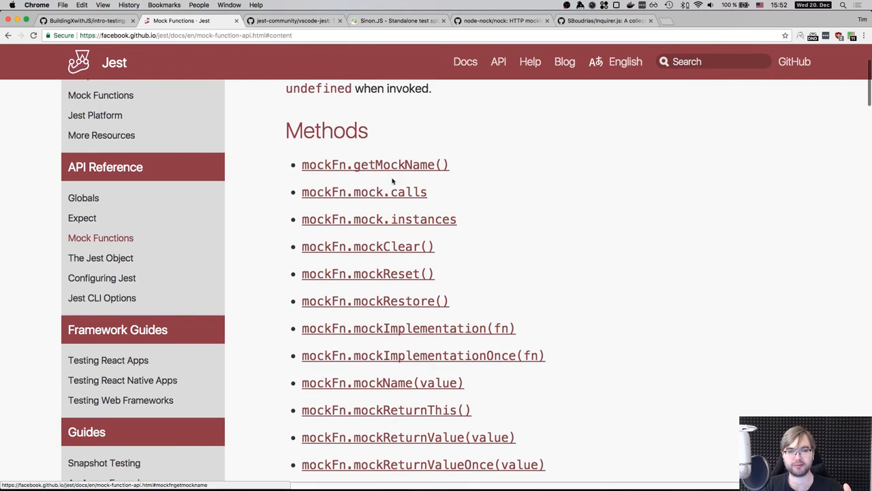
scroll("down", 3)
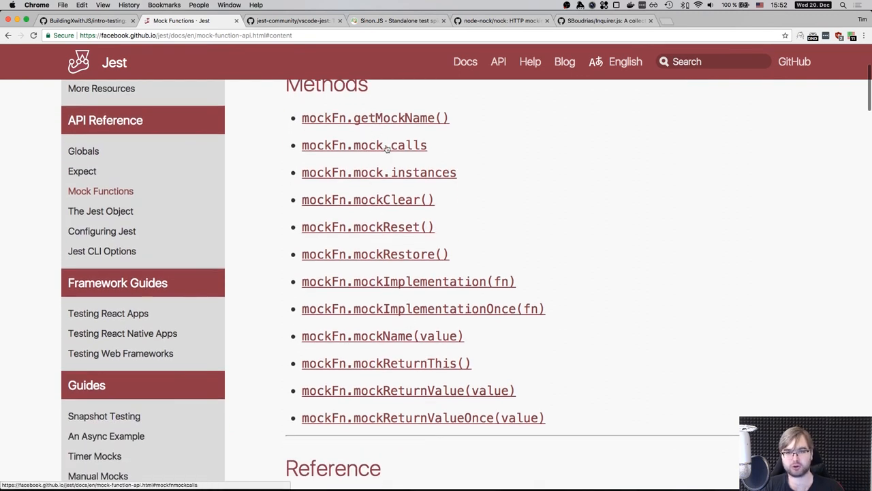
mouse_move(397, 240)
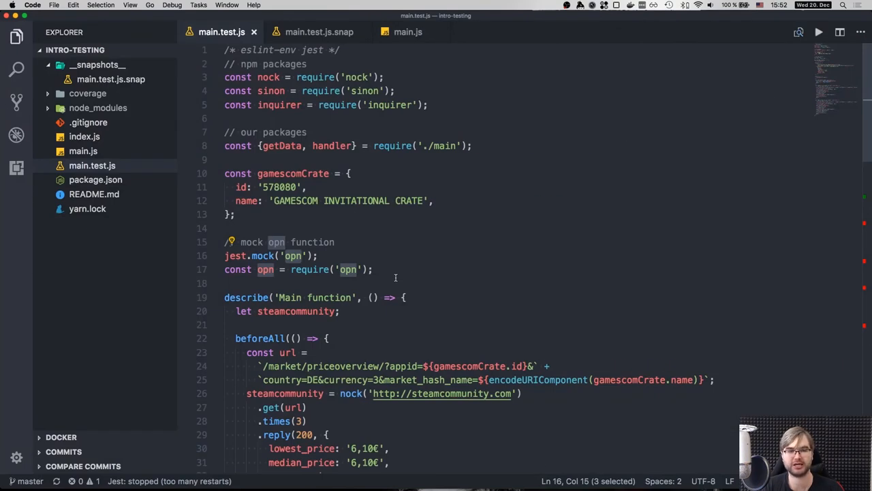
scroll("down", 3)
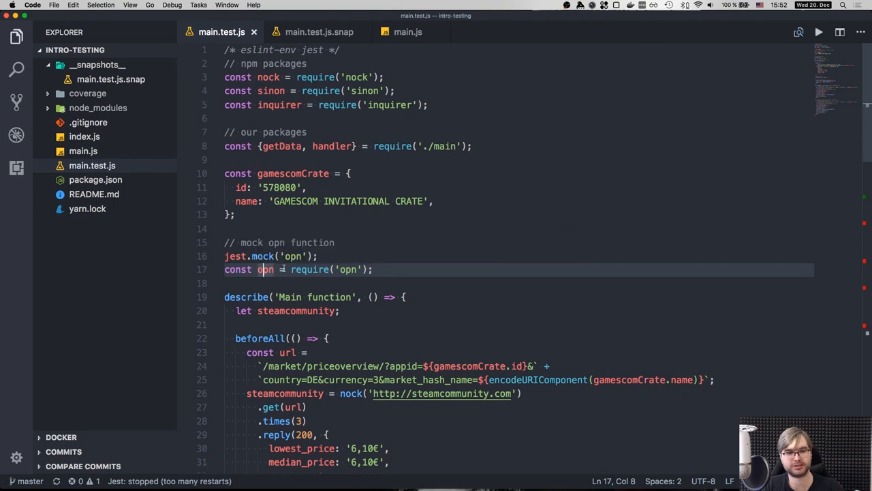
scroll("down", 3)
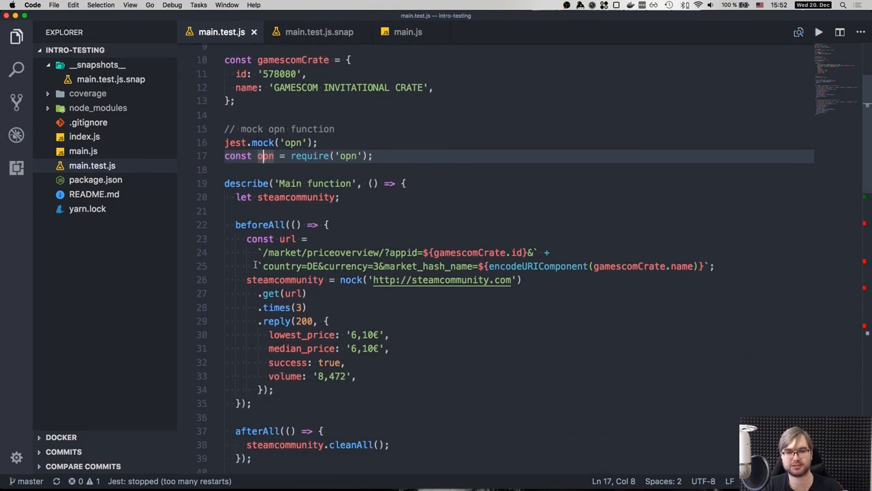
scroll("down", 3)
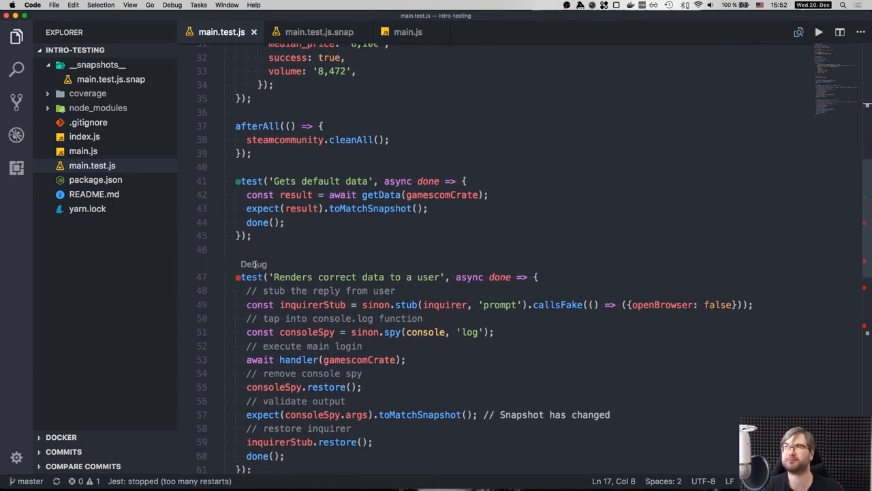
scroll("down", 3)
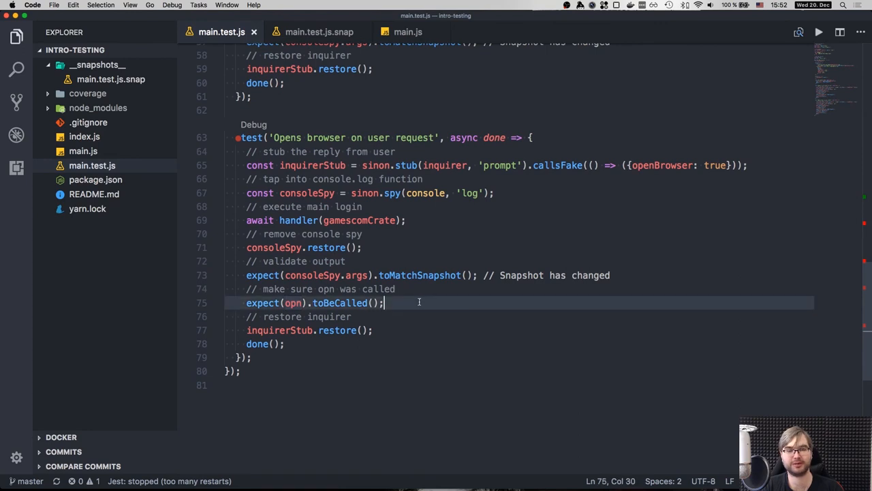
scroll("down", 3)
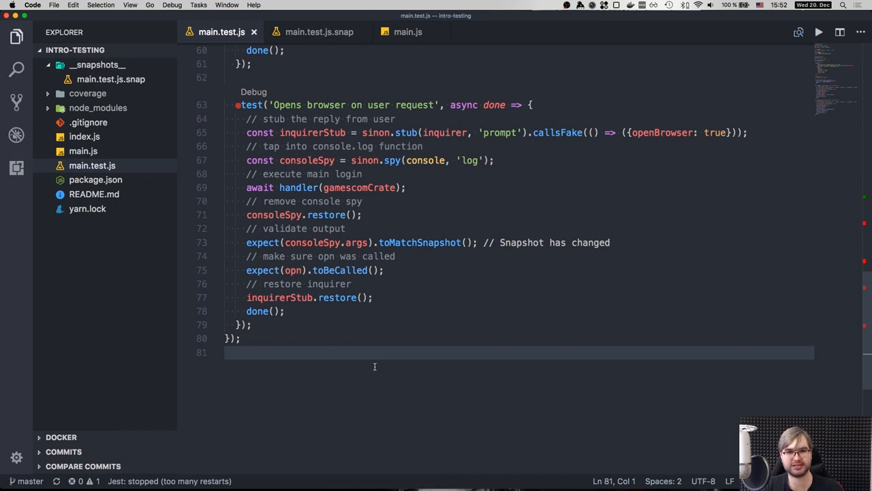
left_click(406, 32)
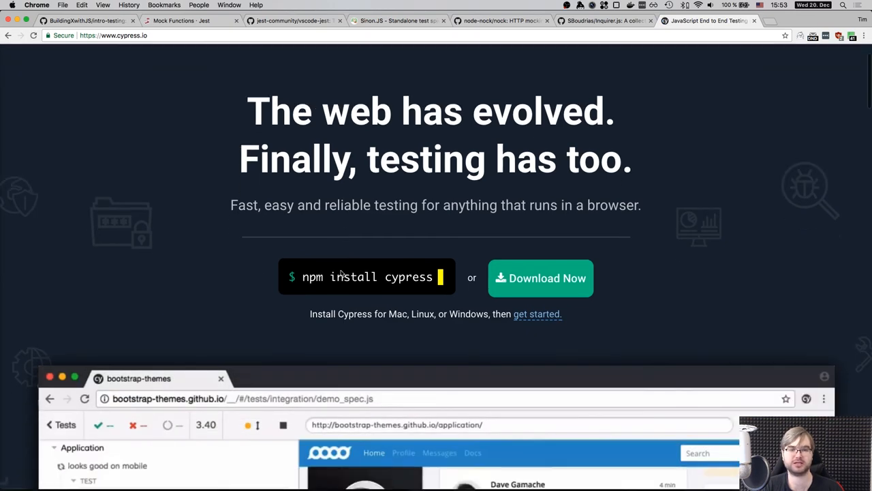
Scroll the Cypress.io homepage down to its footer and back up slightly.
scroll("down", 3)
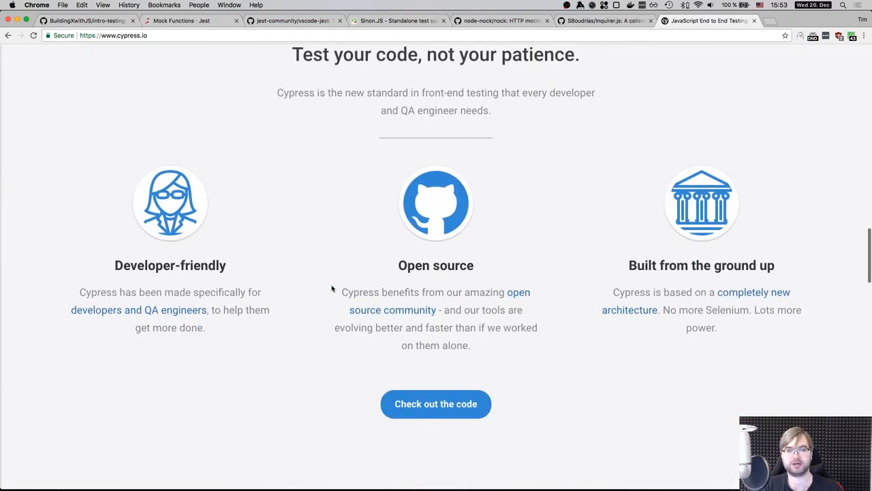
scroll("down", 3)
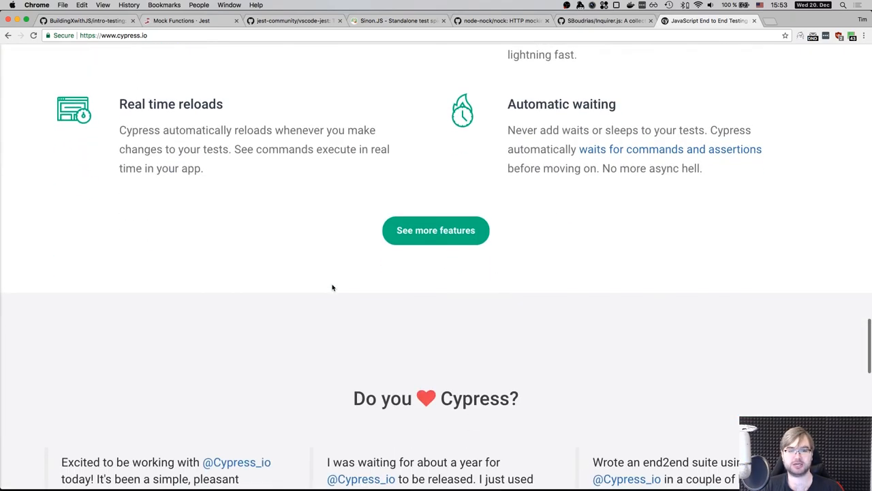
scroll("down", 3)
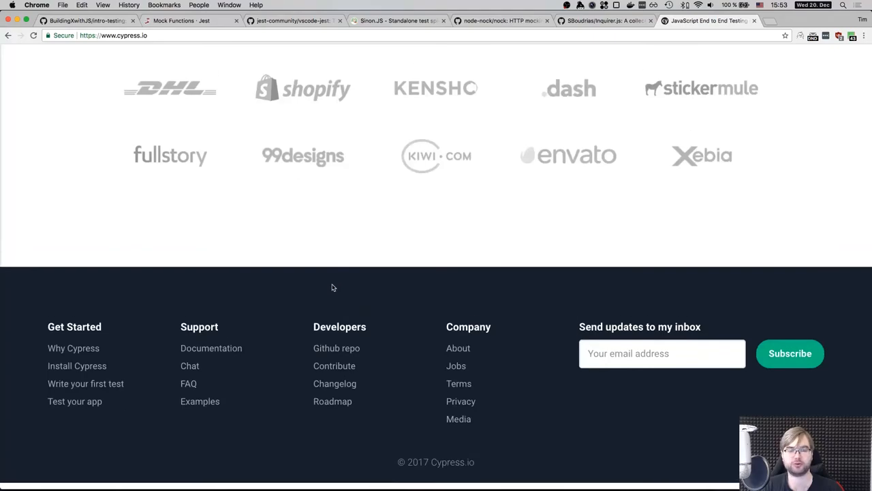
scroll("up", 3)
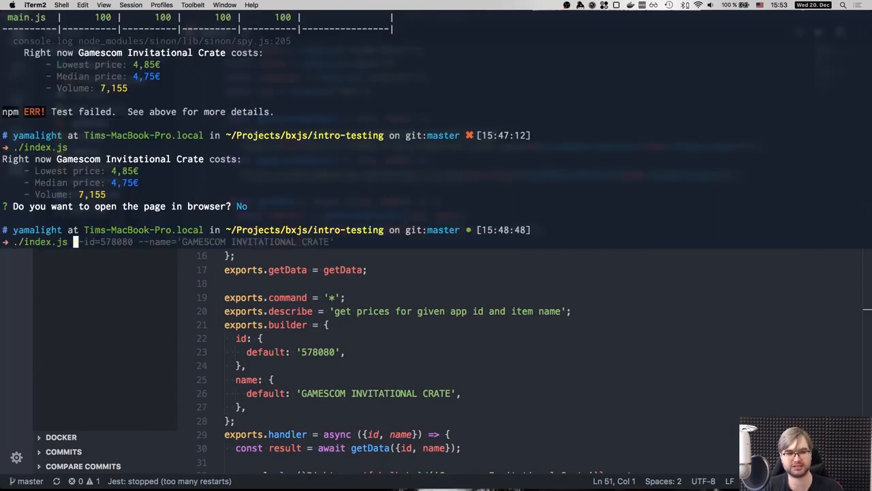
Hide the iTerm2 window and review package.json with its jest coverage script and dependencies.
key("Enter")
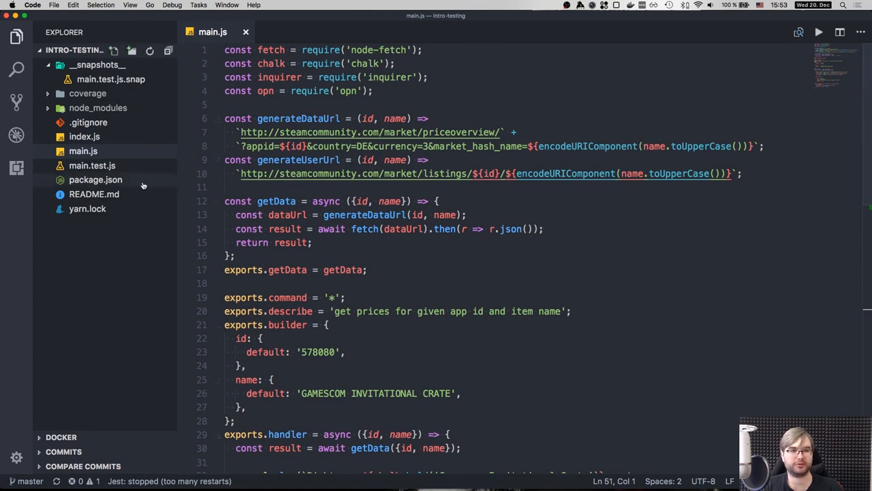
left_click(95, 180)
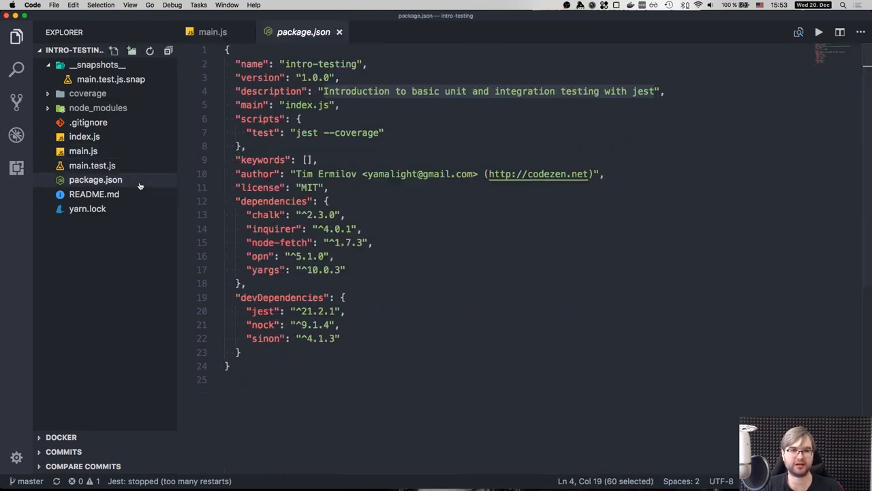
left_click(209, 33)
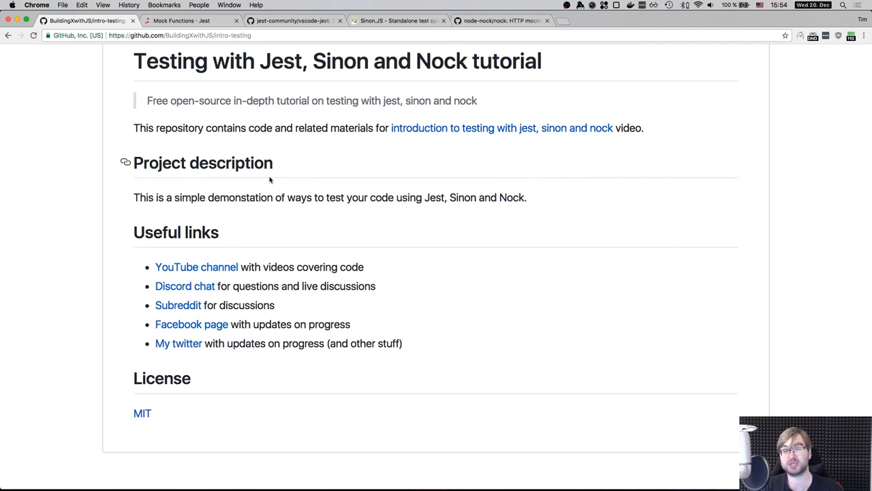
Run npm test with coverage in iTerm2, then view the index.js yargs entry point.
key("cmd+tab")
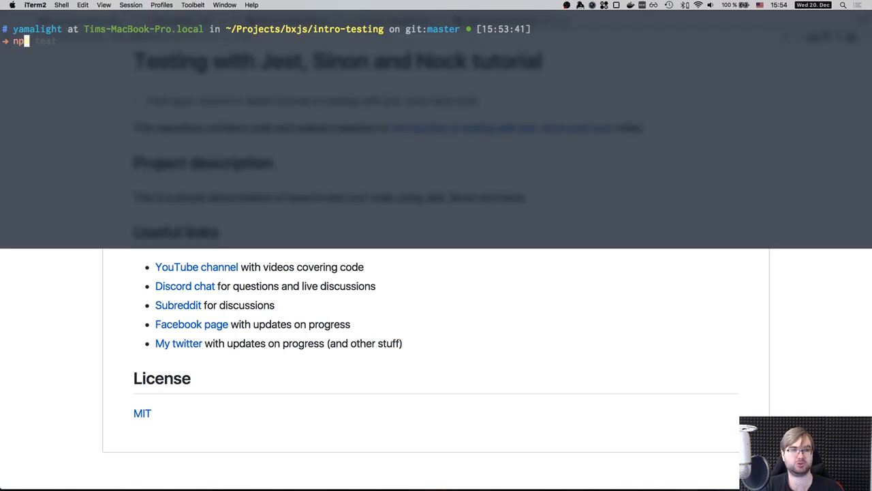
key("Enter")
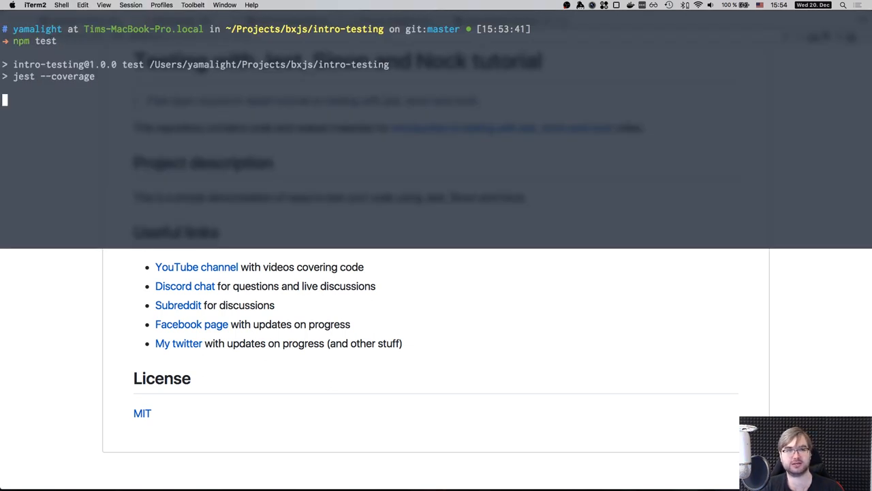
key("Enter")
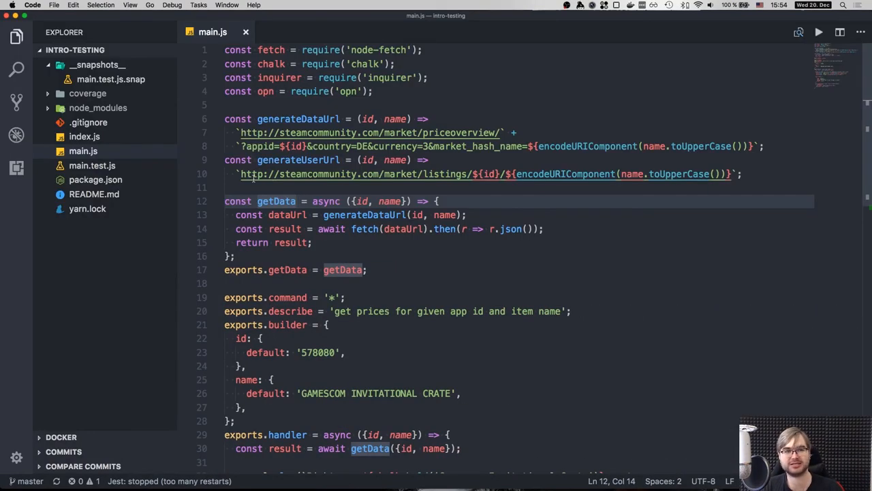
left_click(85, 137)
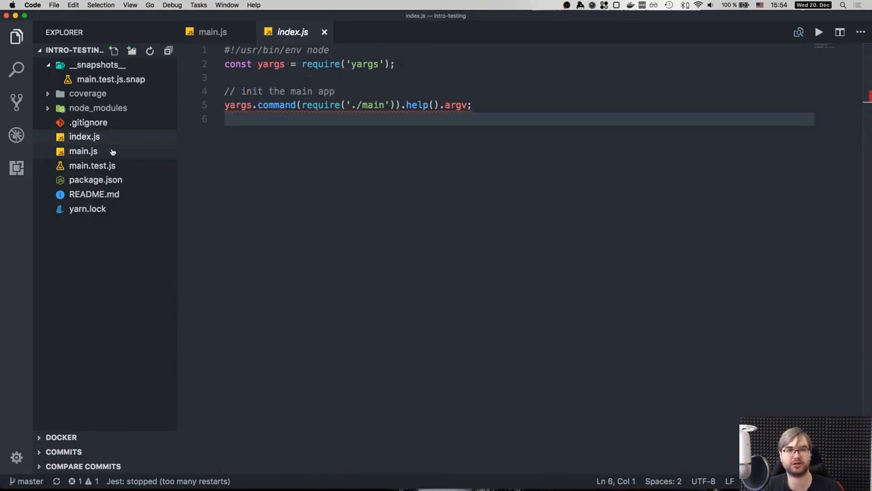